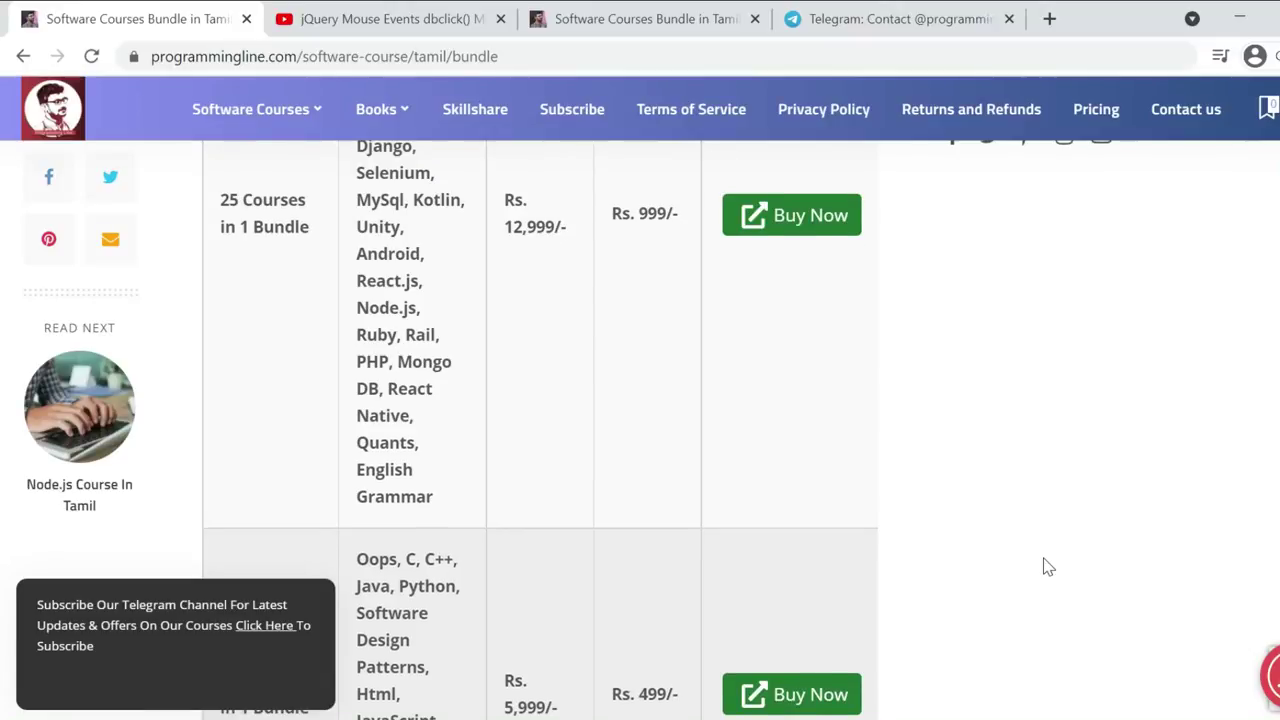
# - Scroll the bundle pricing table past the 25- and 12-course bundles to the Front End and Back End rows
pyautogui.scroll(3)
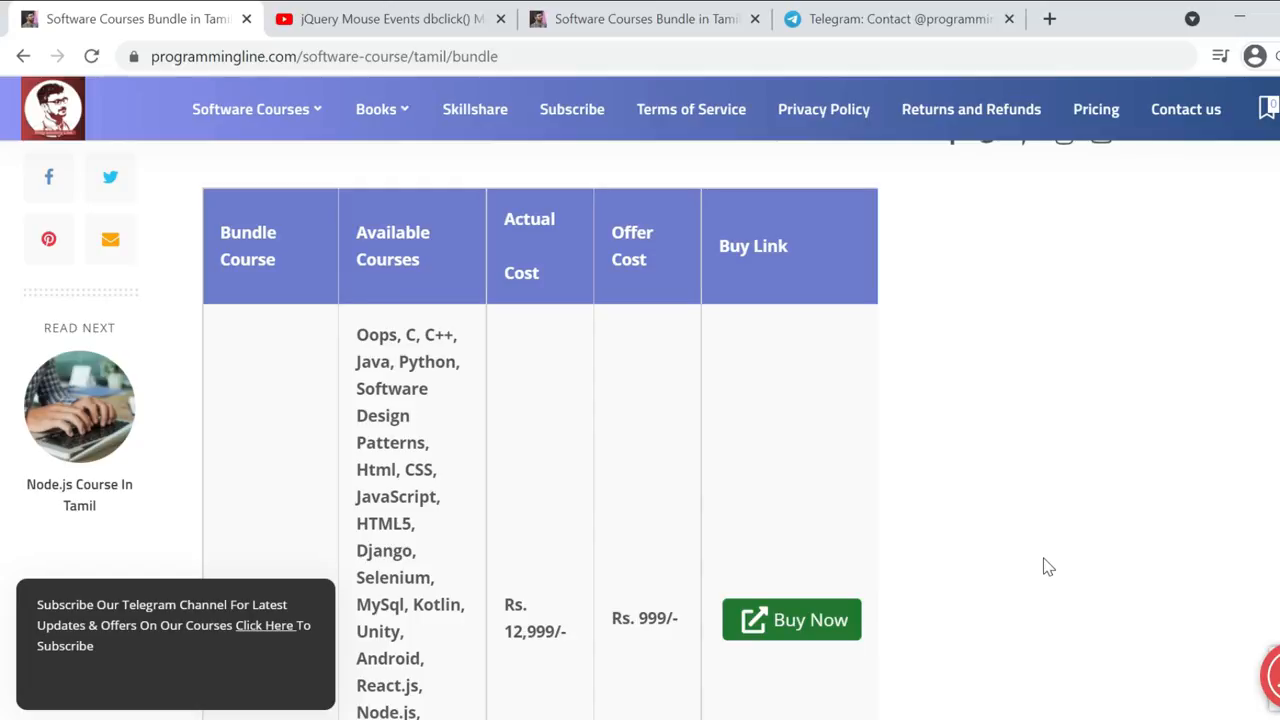
pyautogui.scroll(-3)
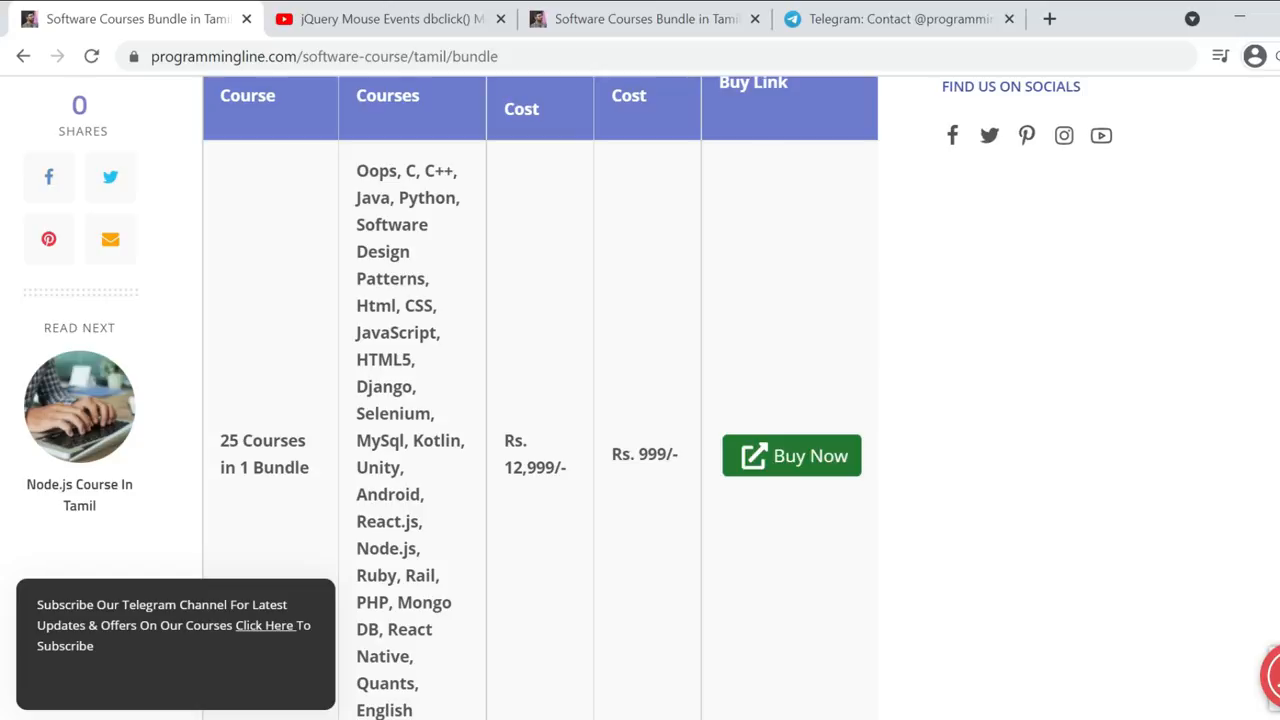
pyautogui.scroll(-3)
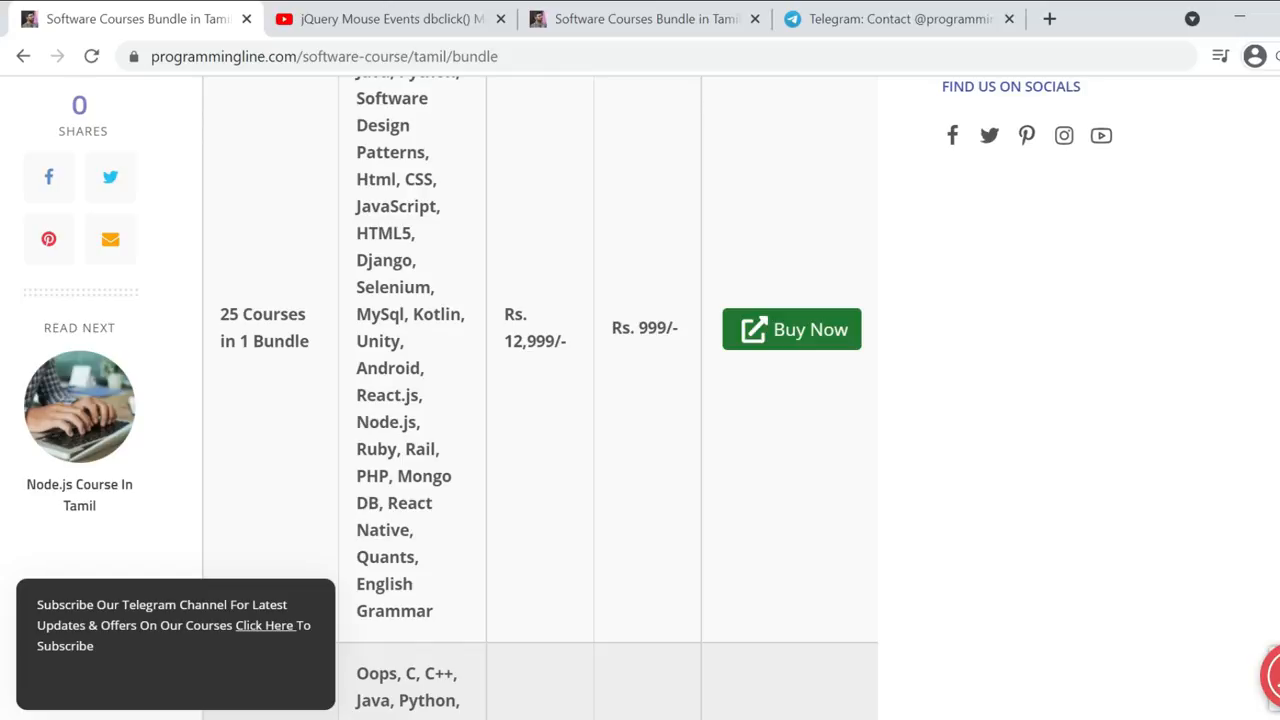
pyautogui.scroll(-3)
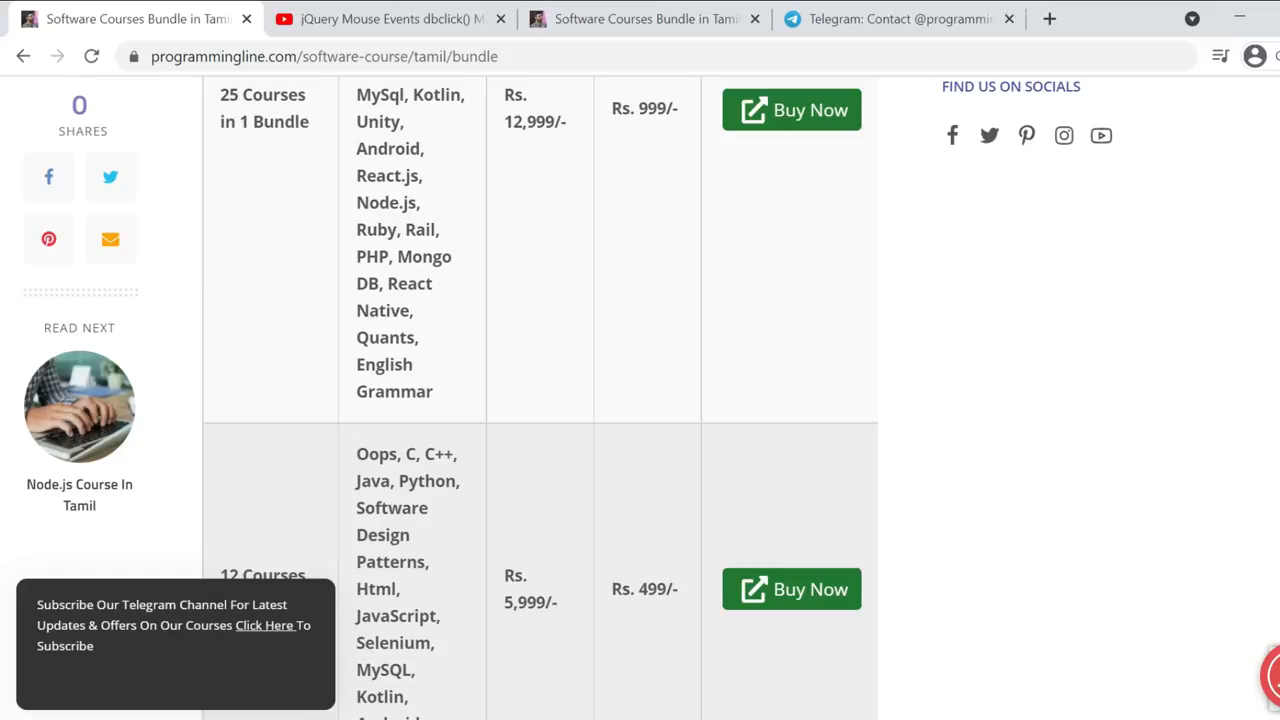
pyautogui.scroll(-3)
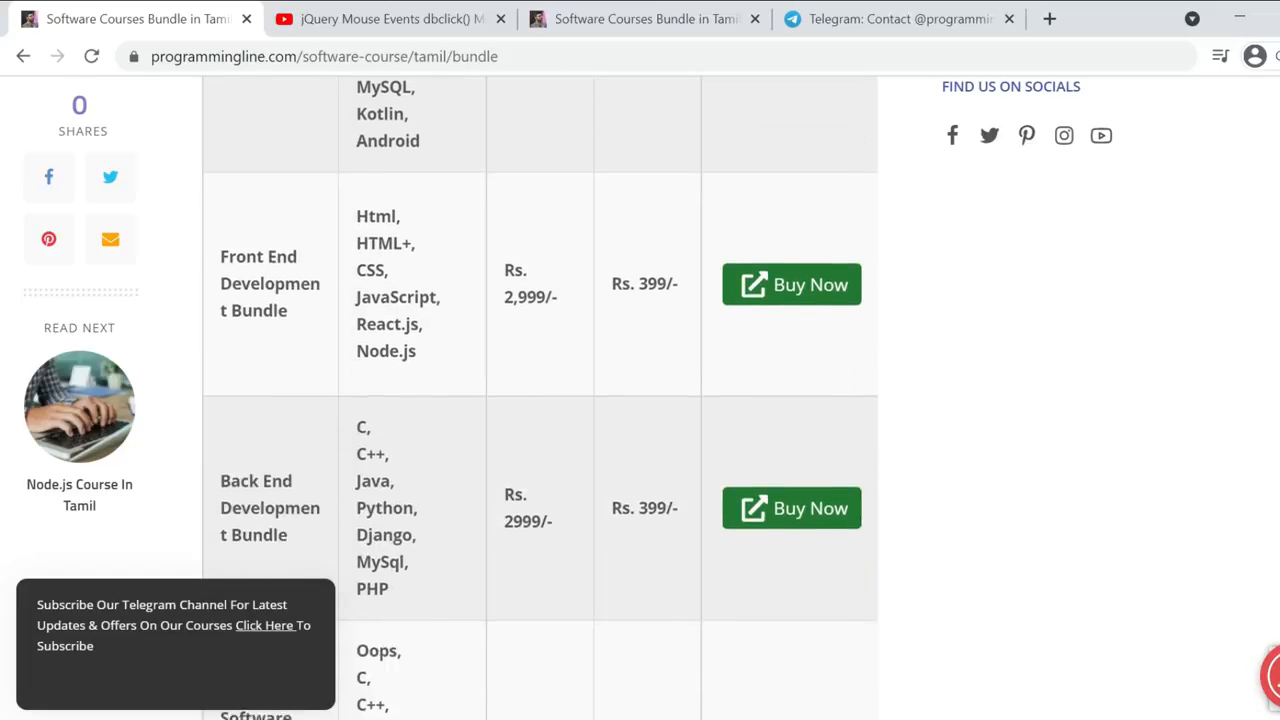
# - Scroll the individual courses table down through the rows to English Grammar in Tamil
pyautogui.scroll(3)
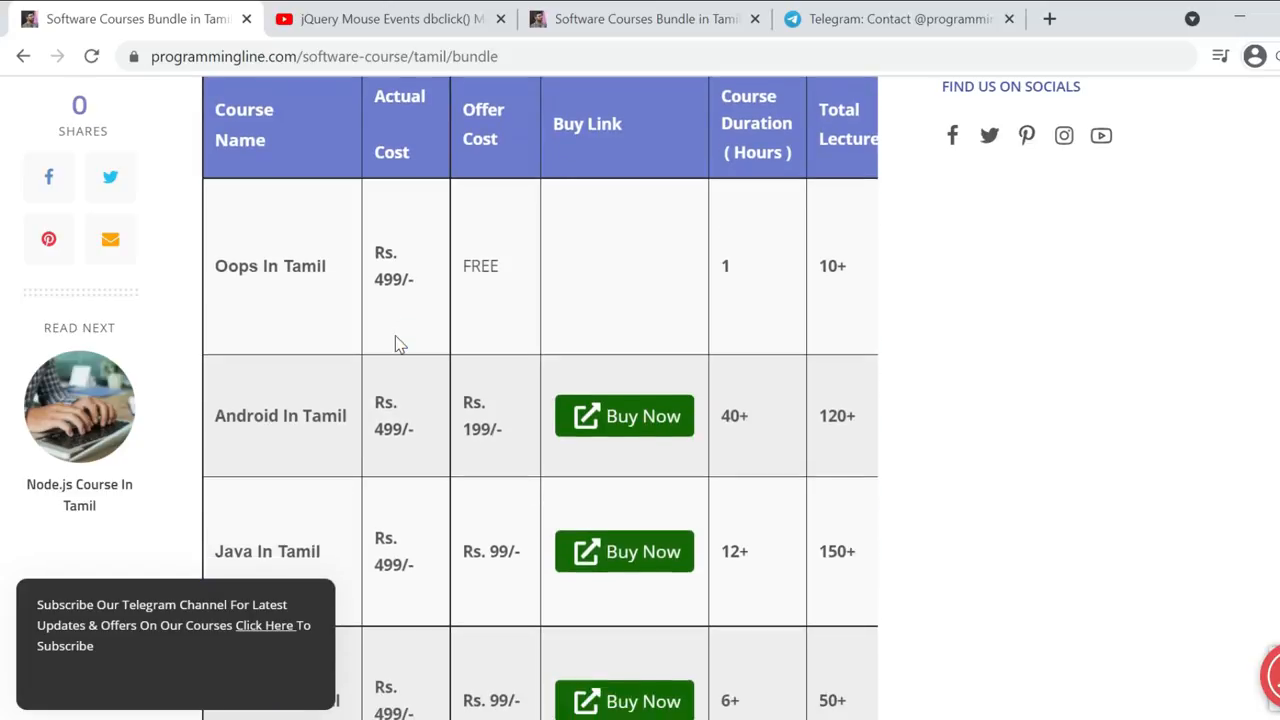
pyautogui.scroll(-3)
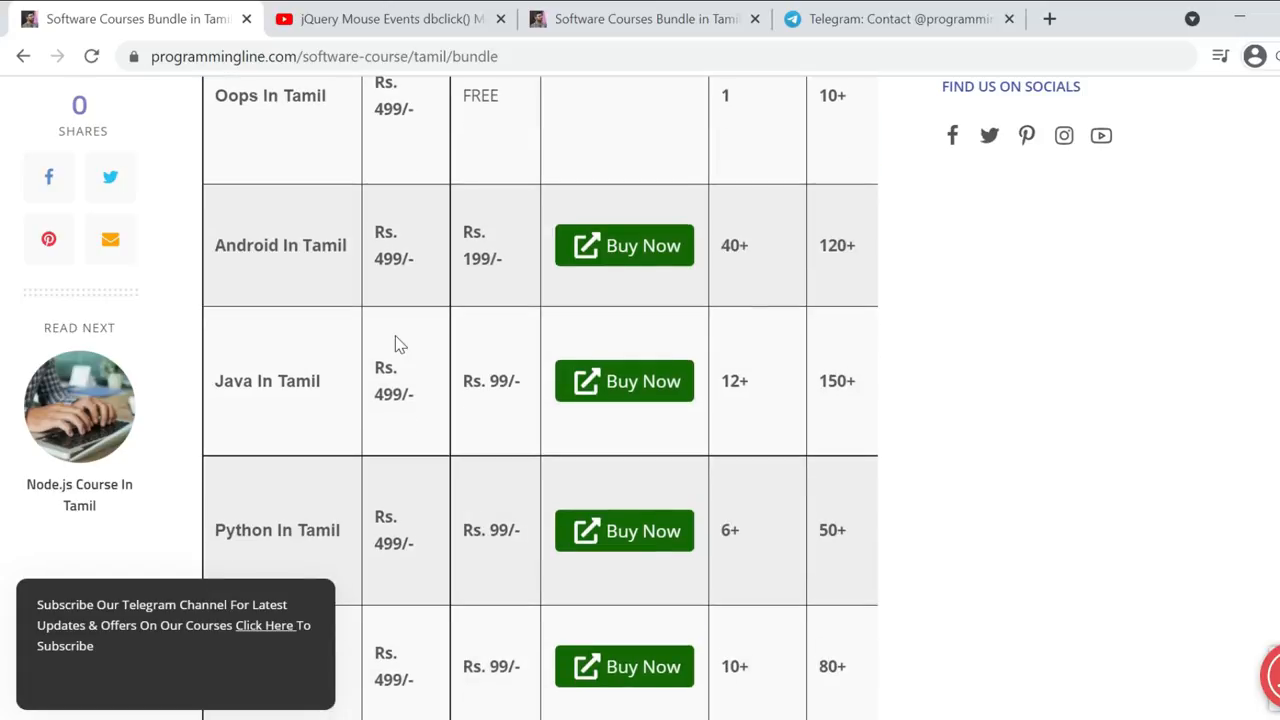
pyautogui.moveTo(258, 276)
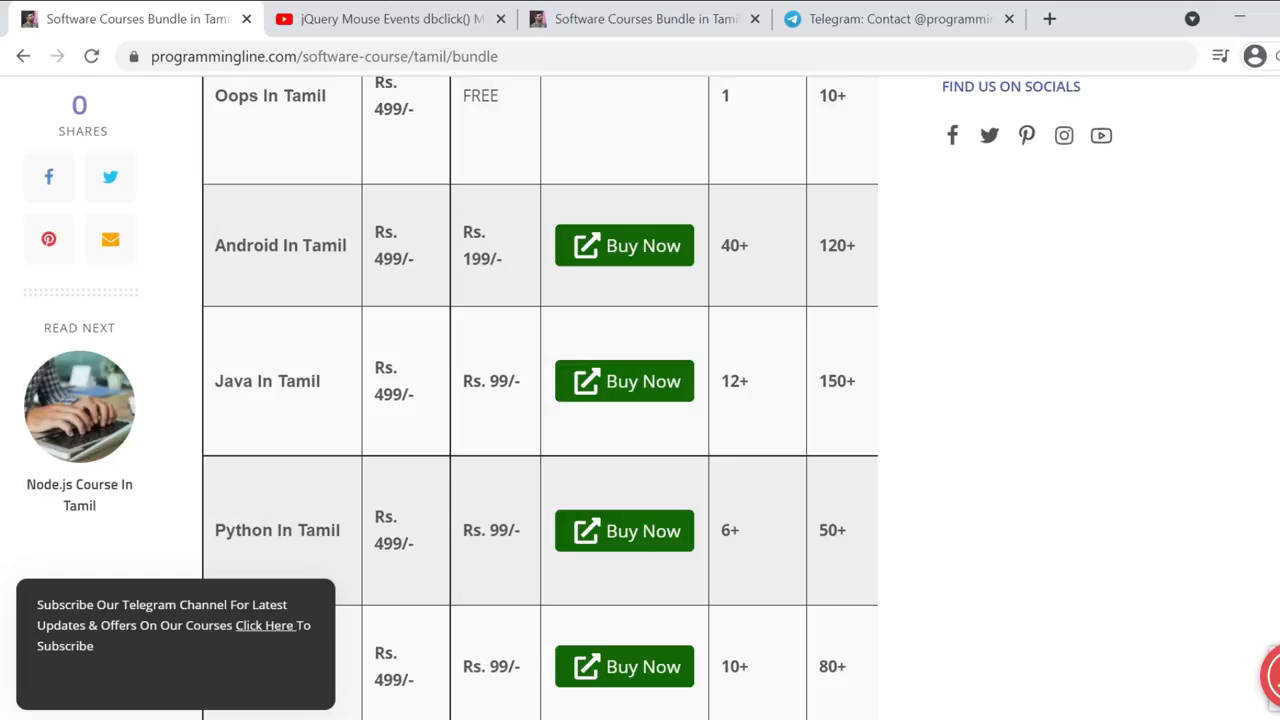
pyautogui.moveTo(434, 400)
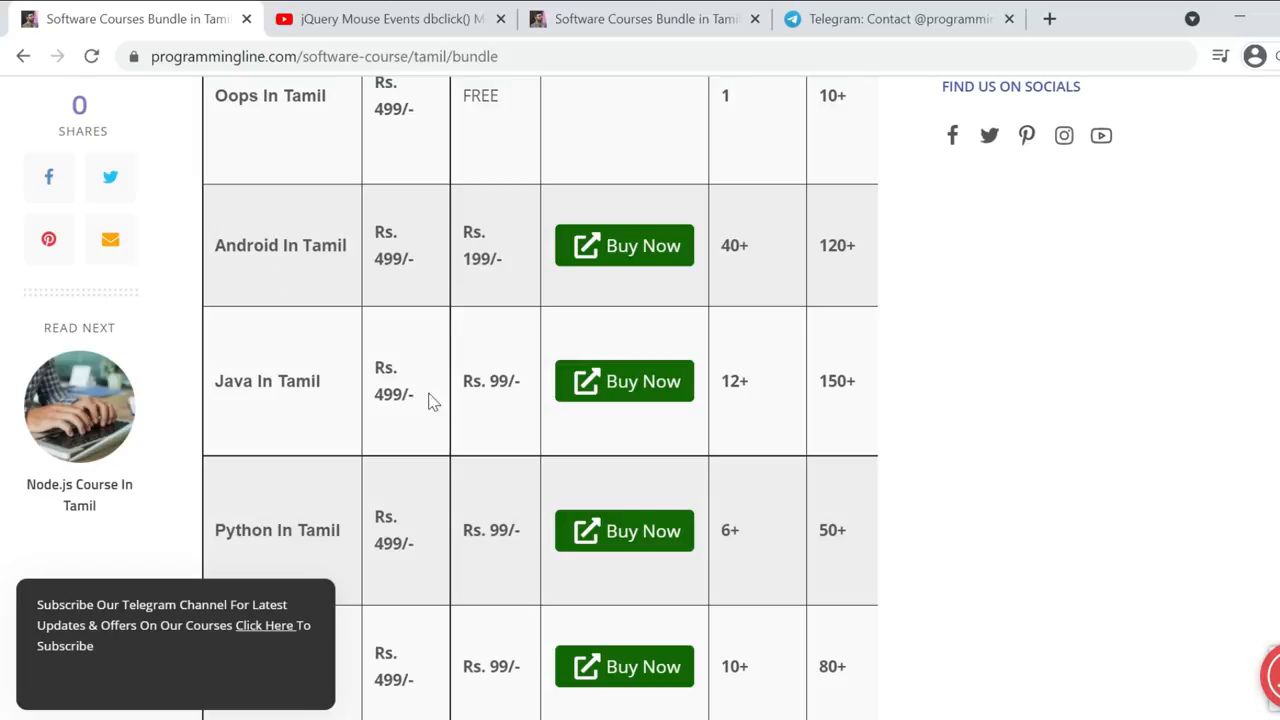
pyautogui.scroll(-3)
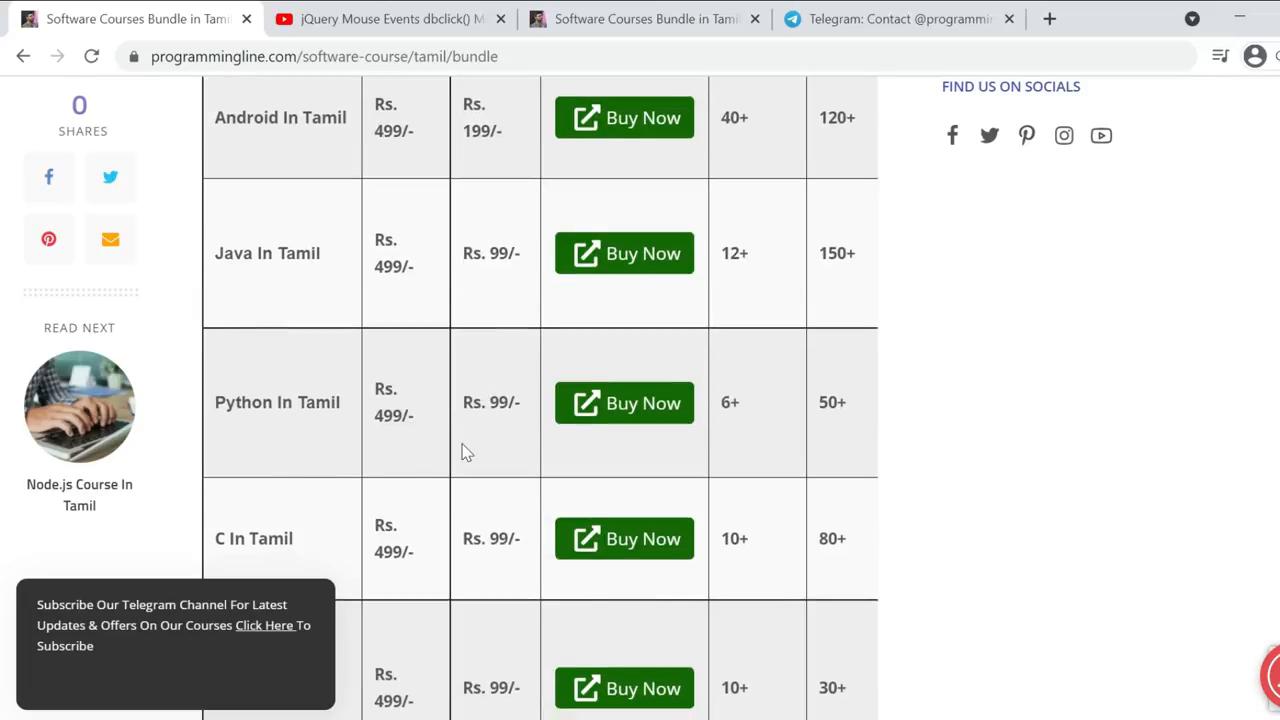
pyautogui.scroll(-3)
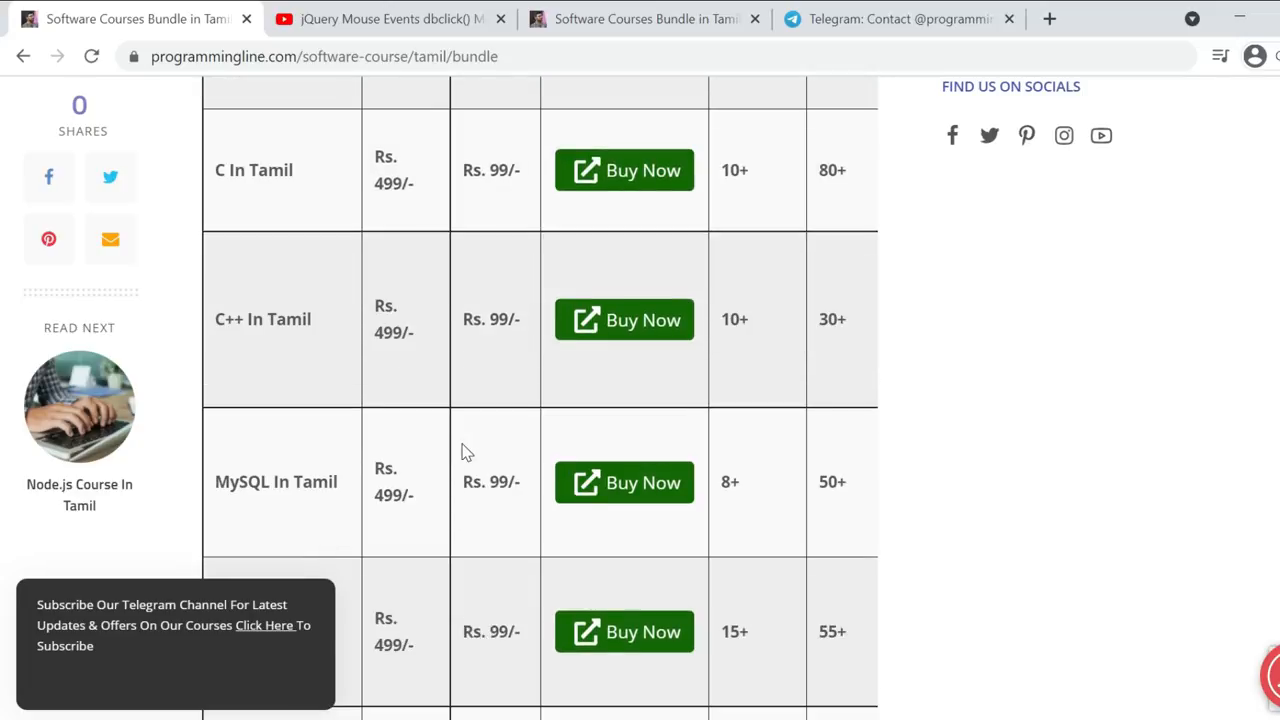
pyautogui.scroll(-3)
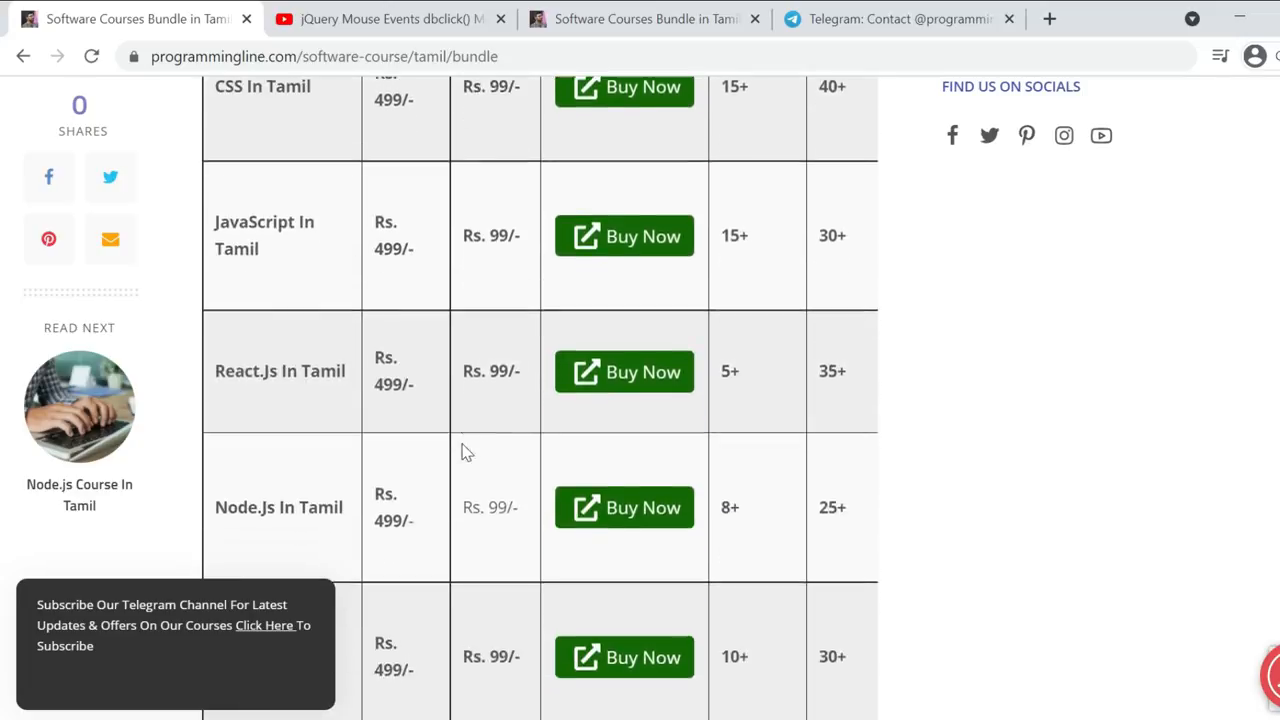
pyautogui.scroll(-3)
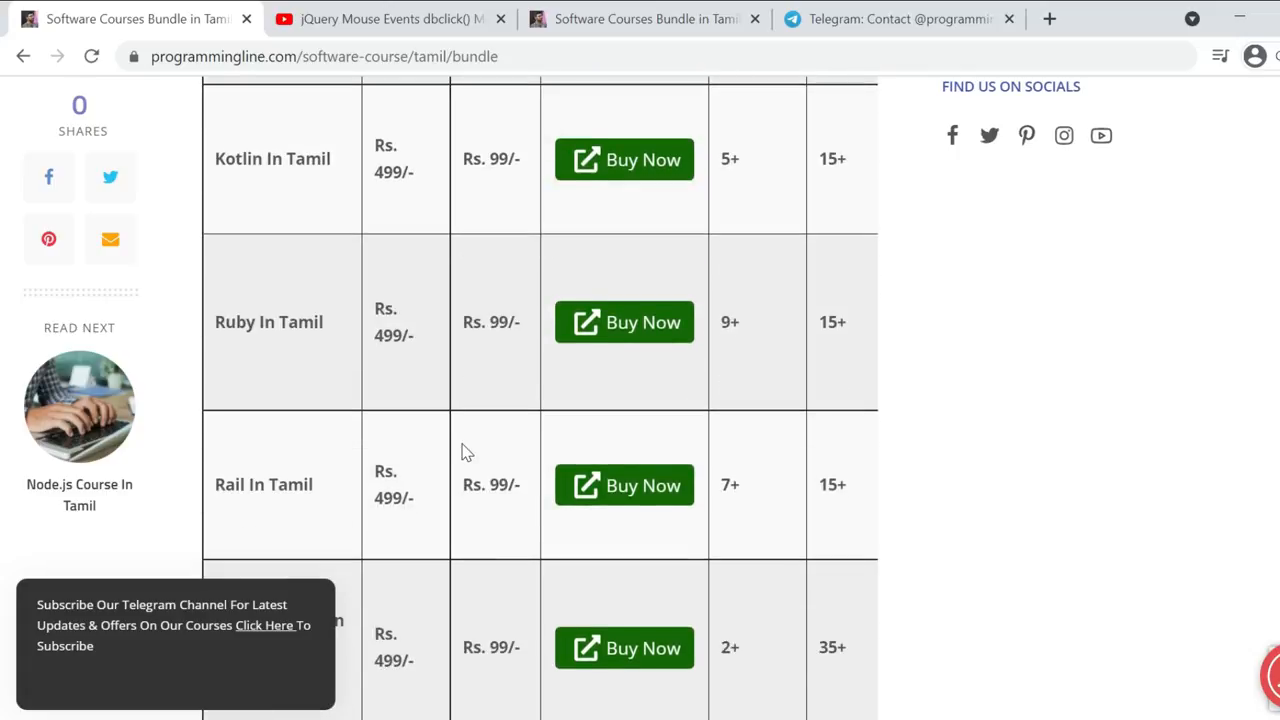
pyautogui.scroll(-3)
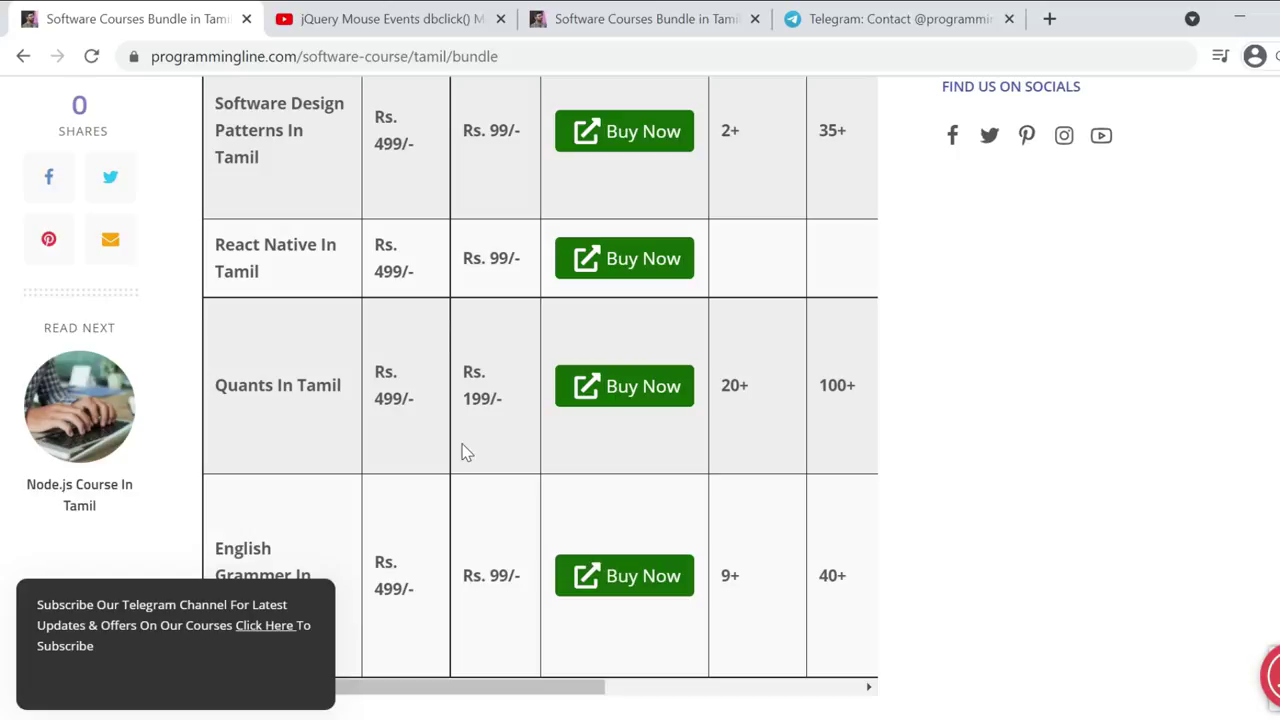
# - Scroll back so the Software Interview Bundle row is showing
pyautogui.scroll(3)
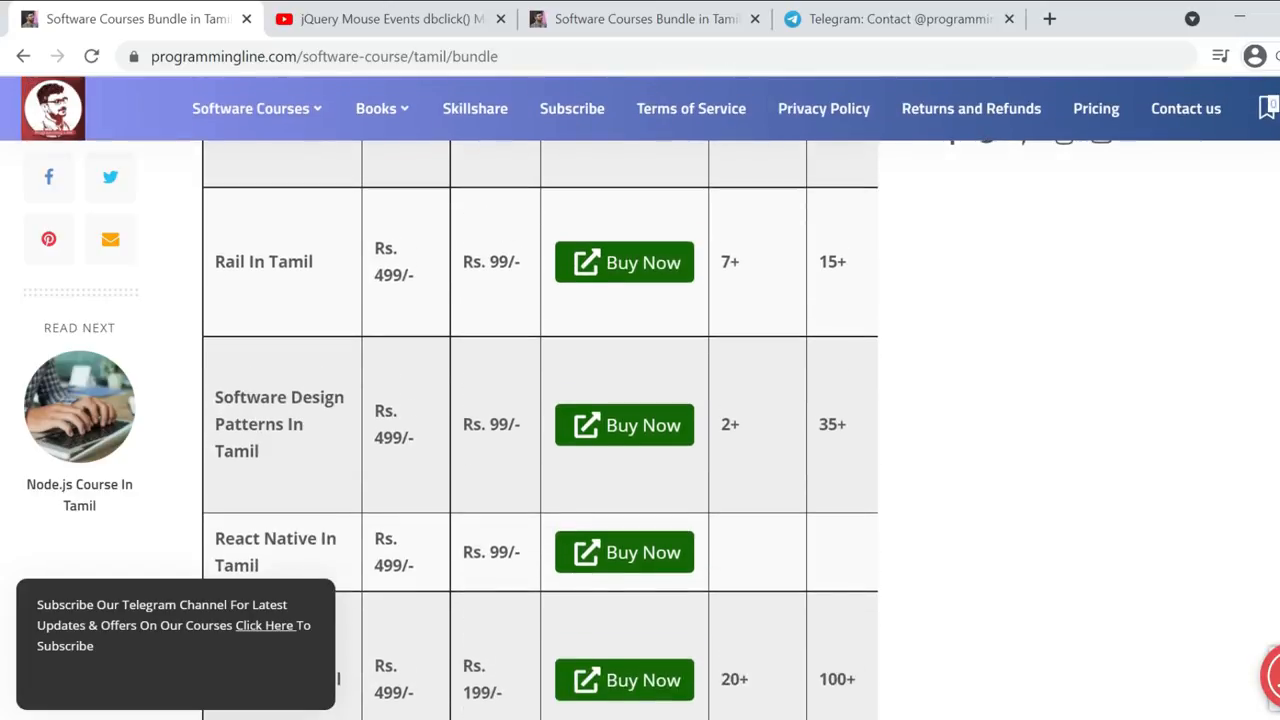
pyautogui.scroll(-3)
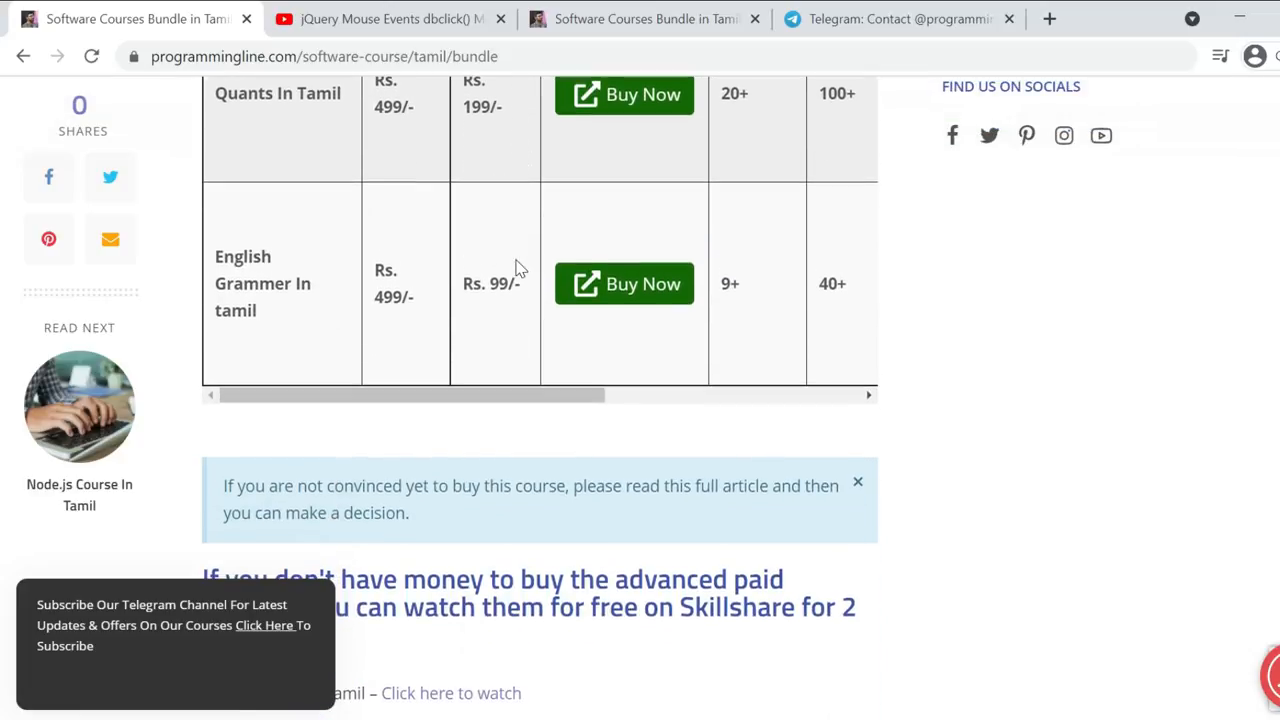
pyautogui.scroll(3)
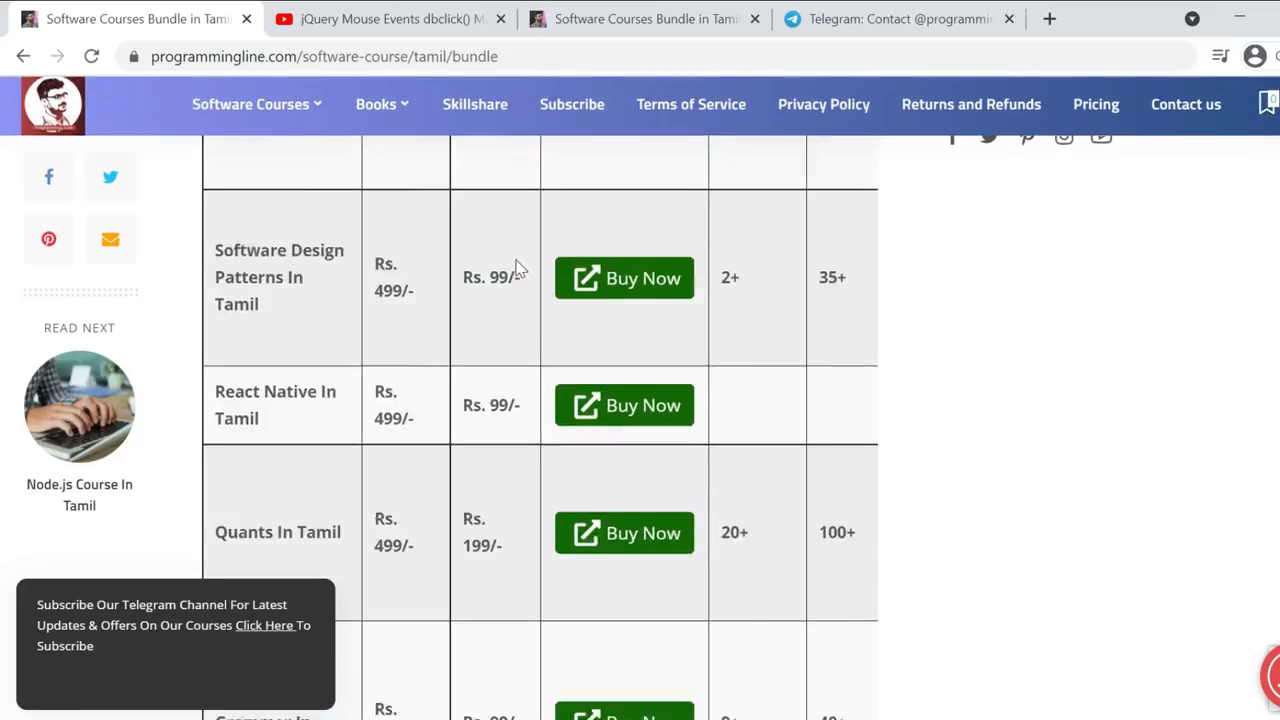
pyautogui.scroll(-3)
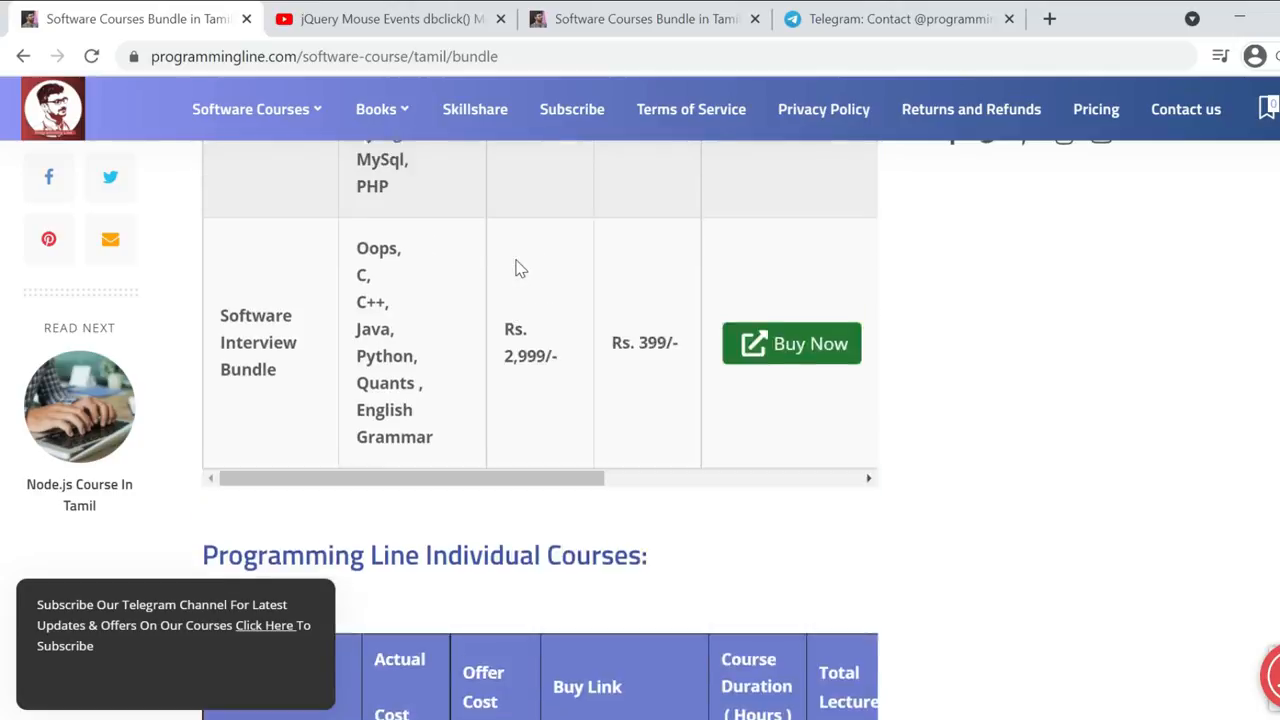
pyautogui.scroll(3)
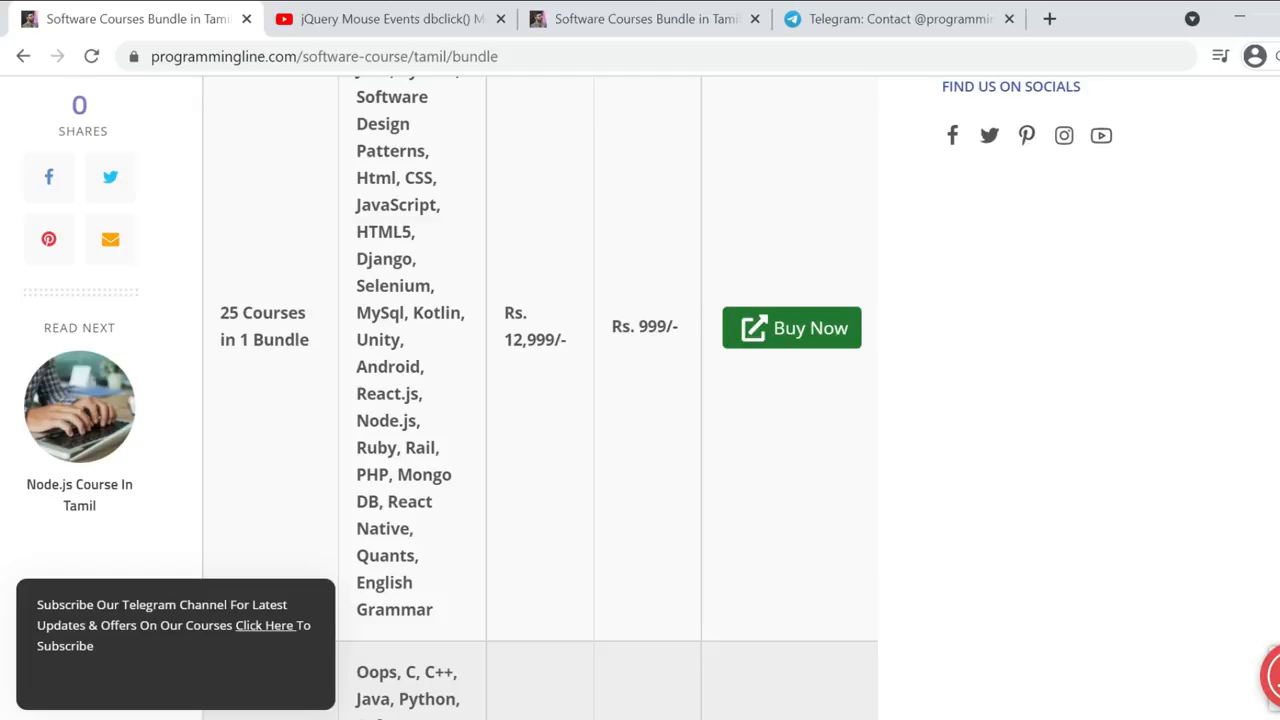
pyautogui.scroll(-3)
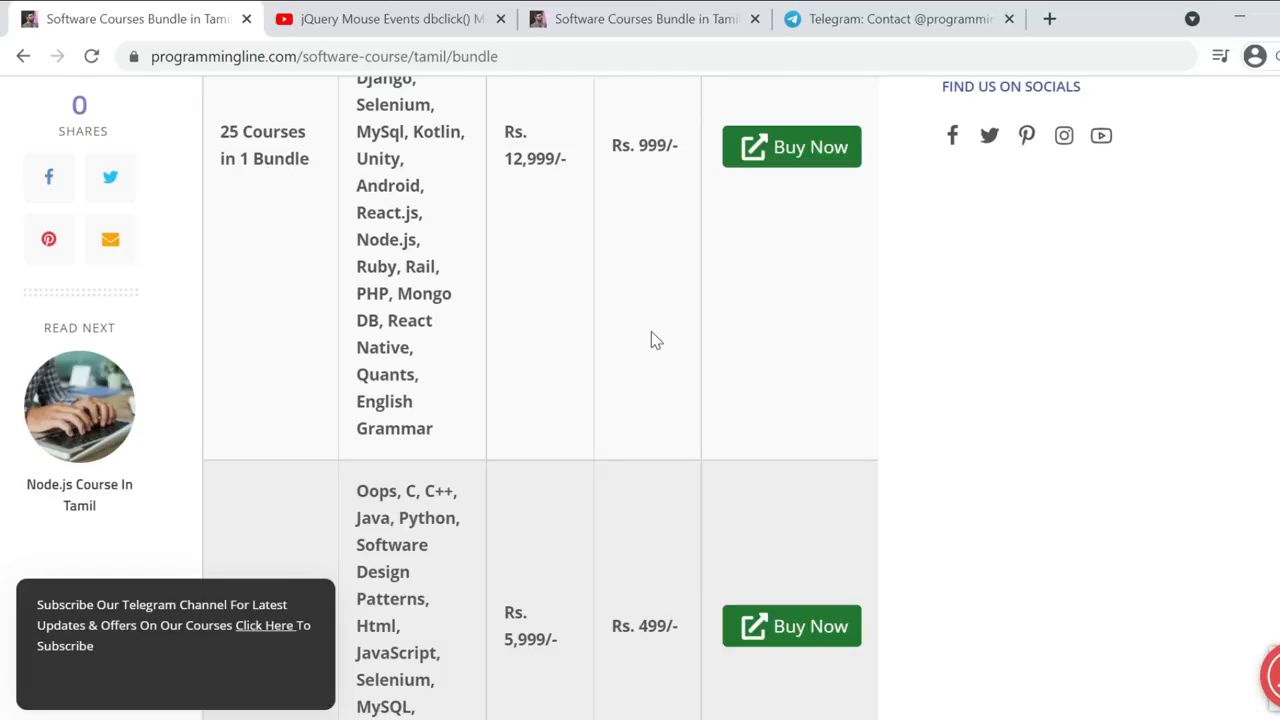
pyautogui.scroll(-3)
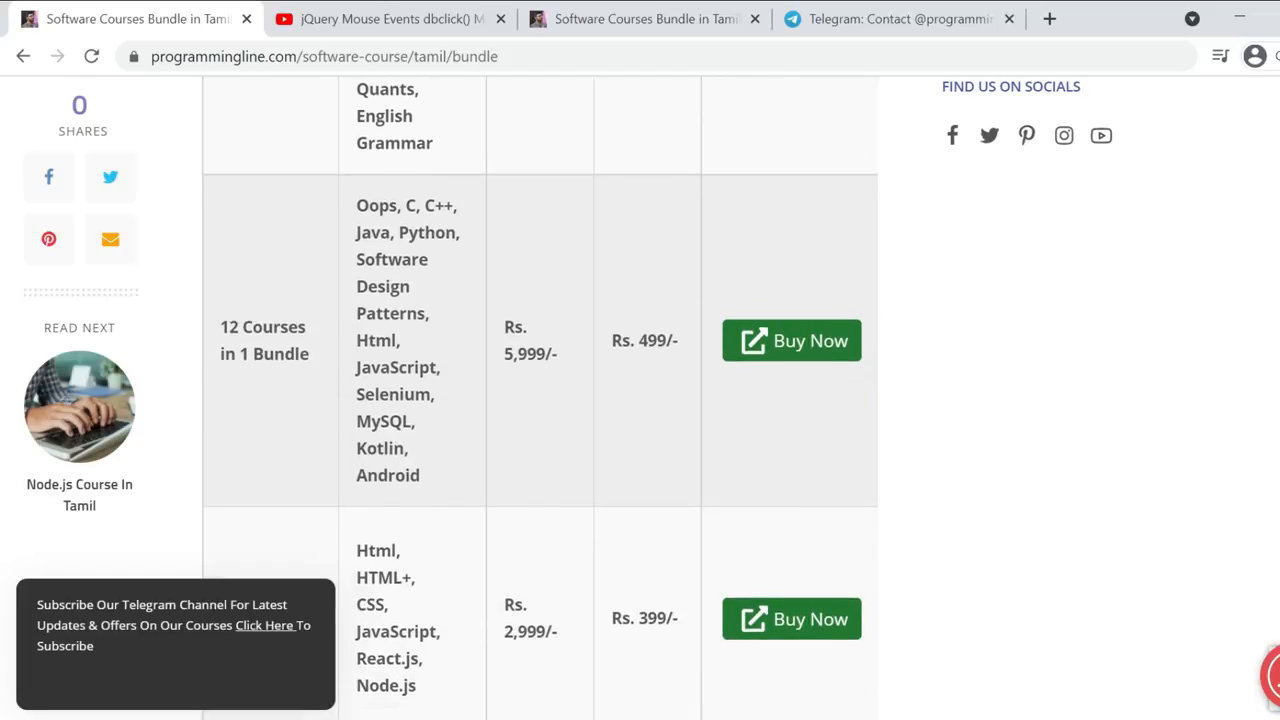
pyautogui.scroll(-3)
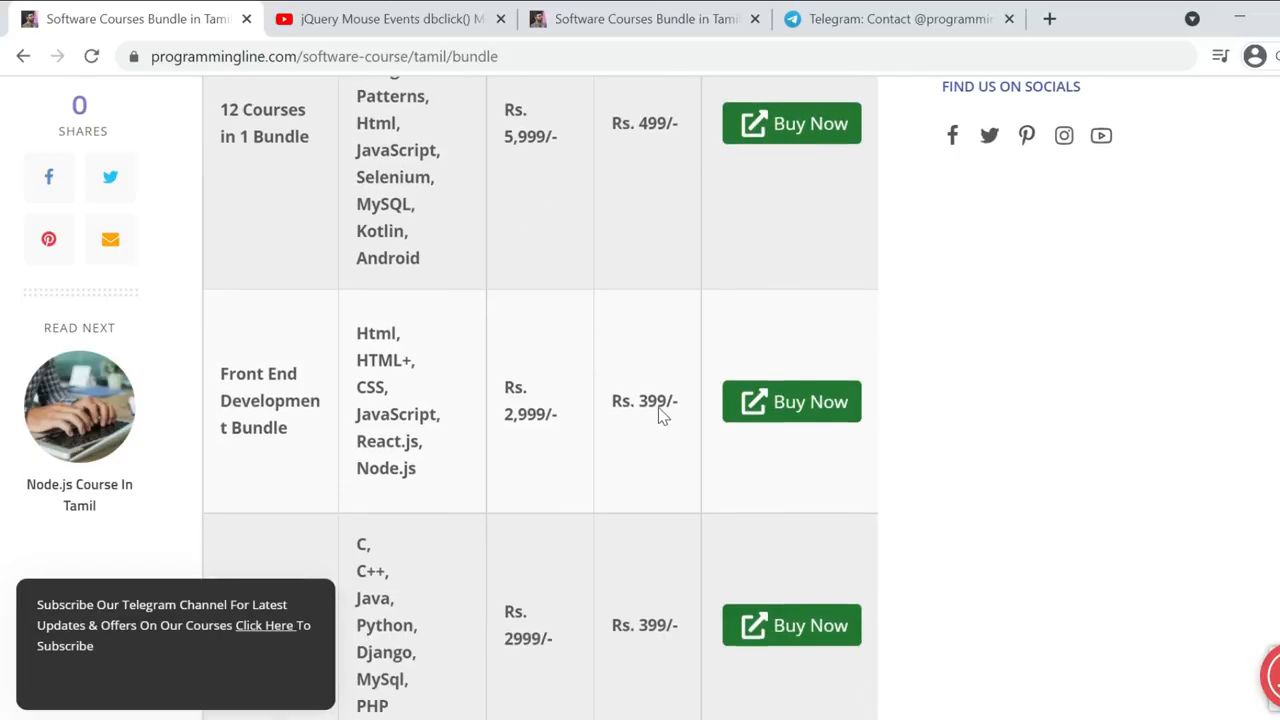
pyautogui.scroll(-3)
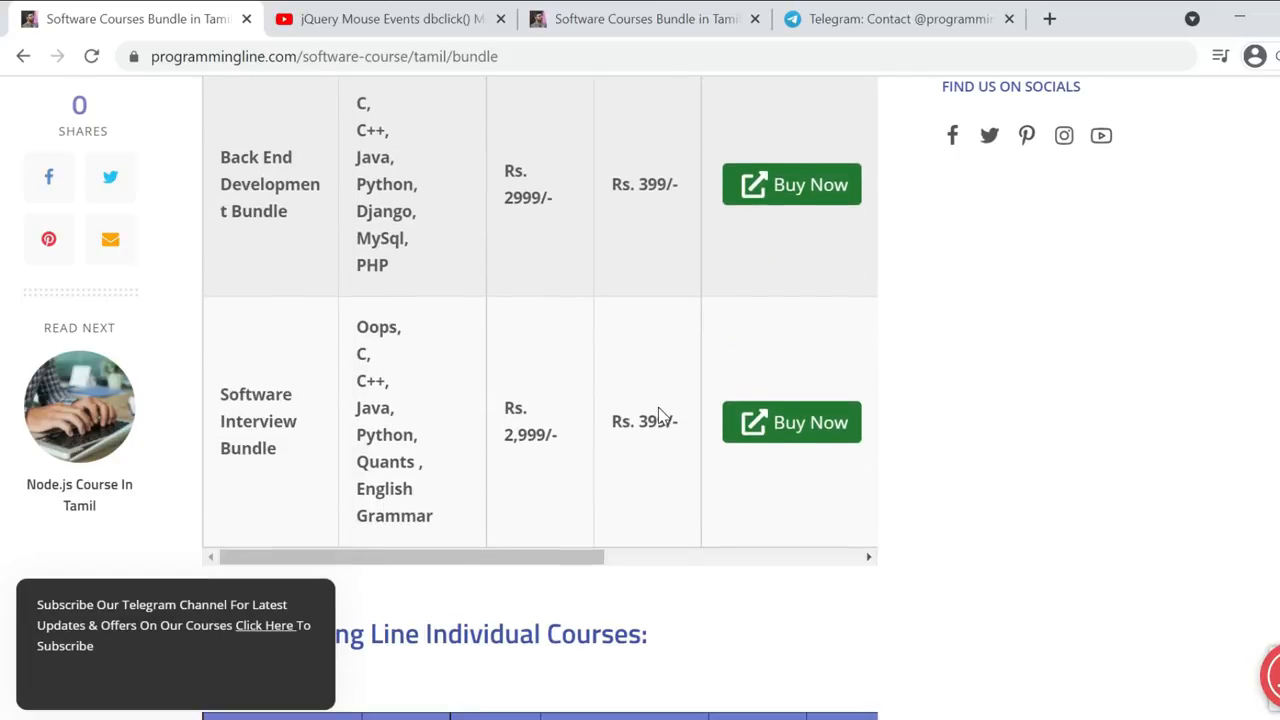
pyautogui.scroll(-3)
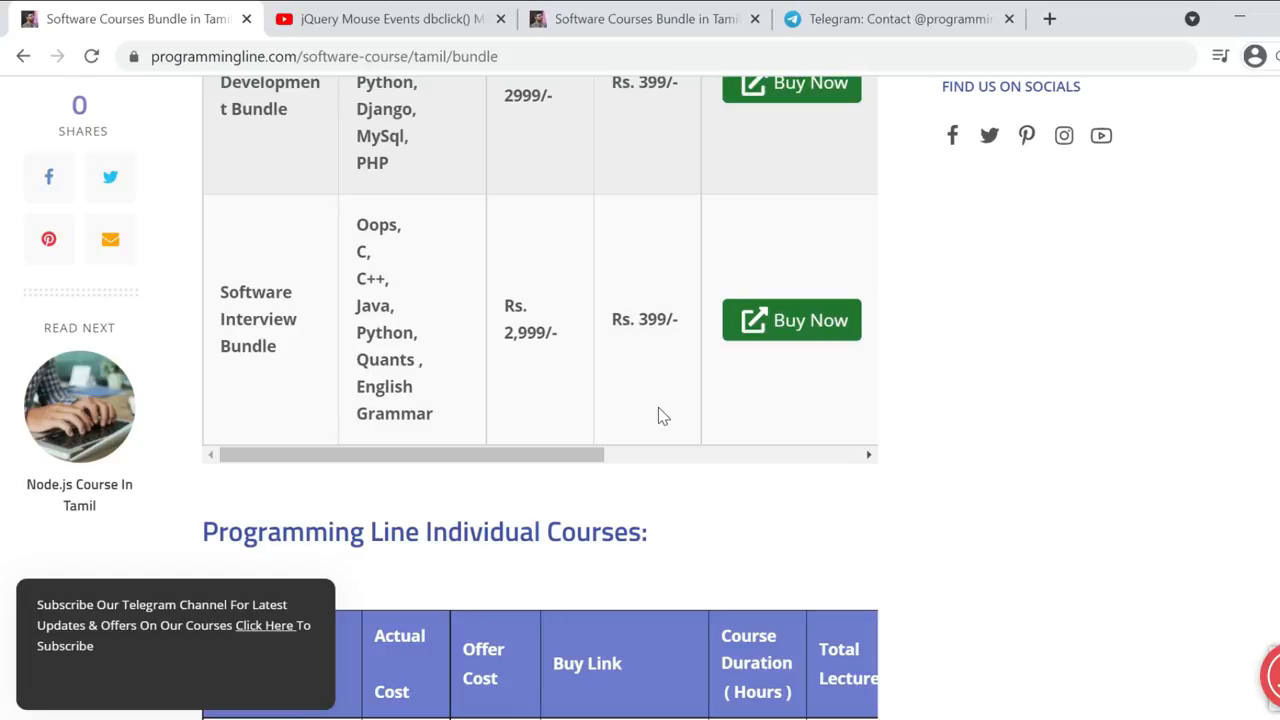
pyautogui.scroll(3)
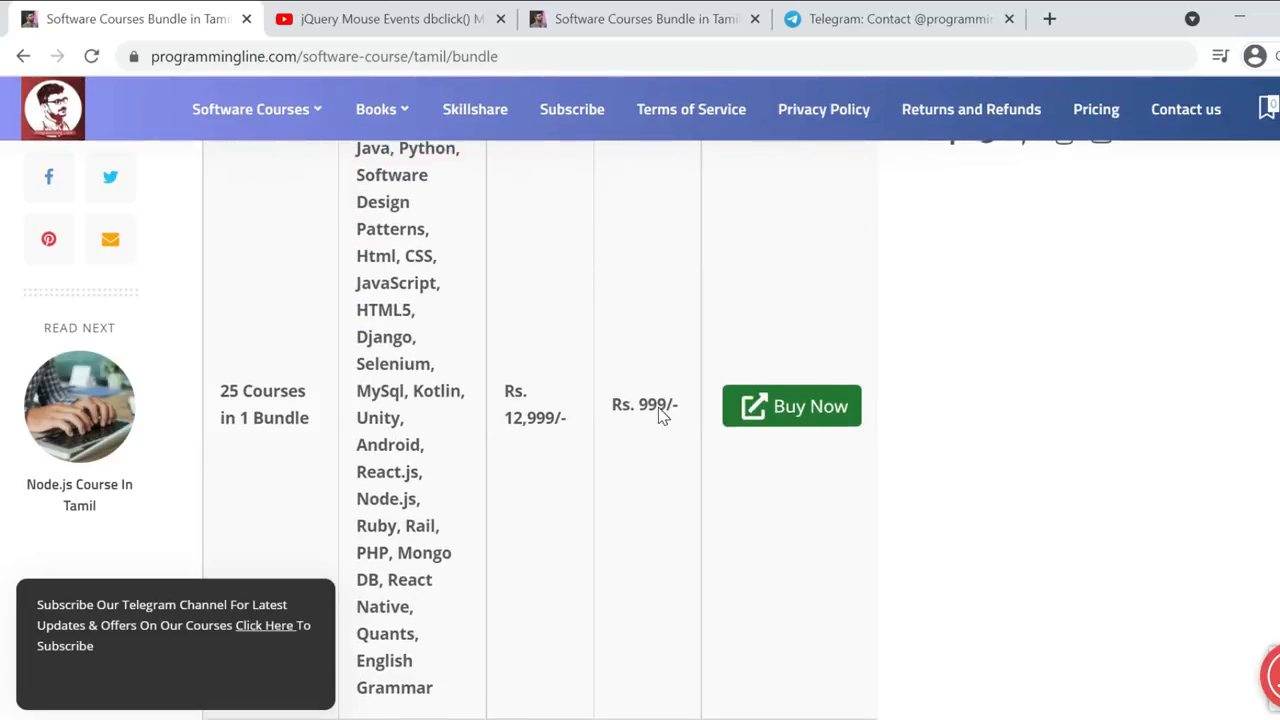
pyautogui.scroll(3)
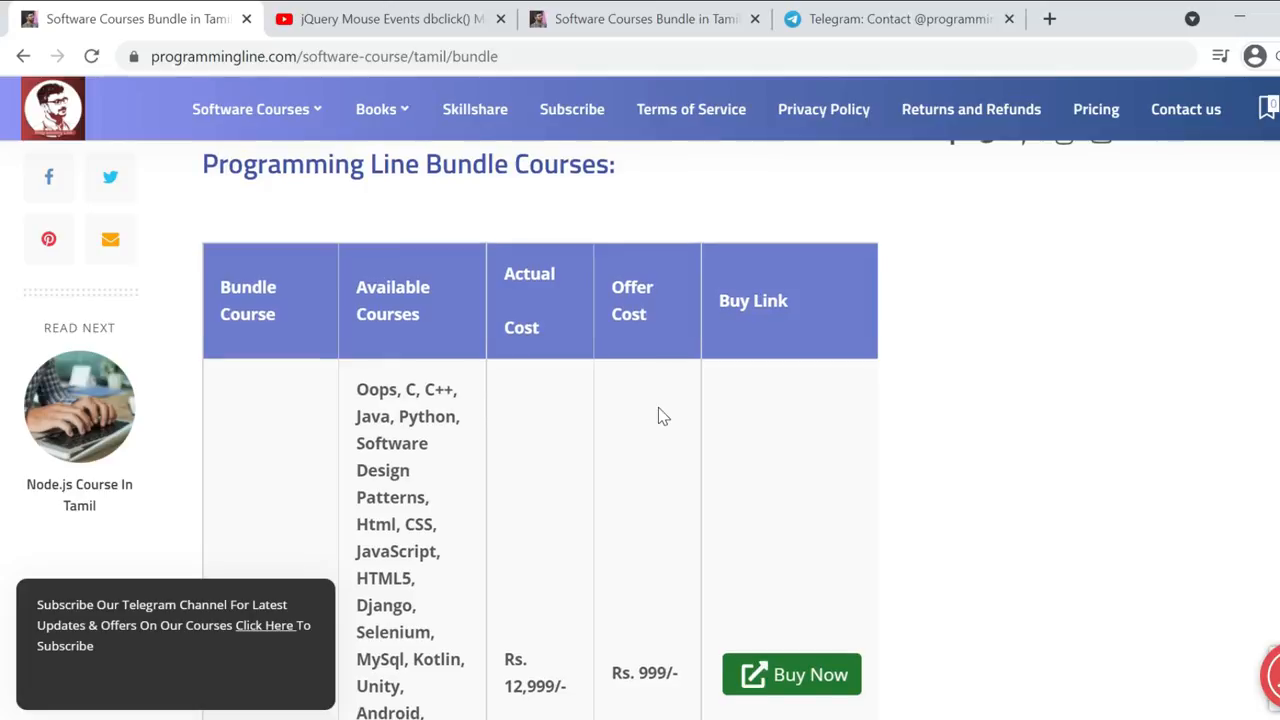
pyautogui.scroll(-3)
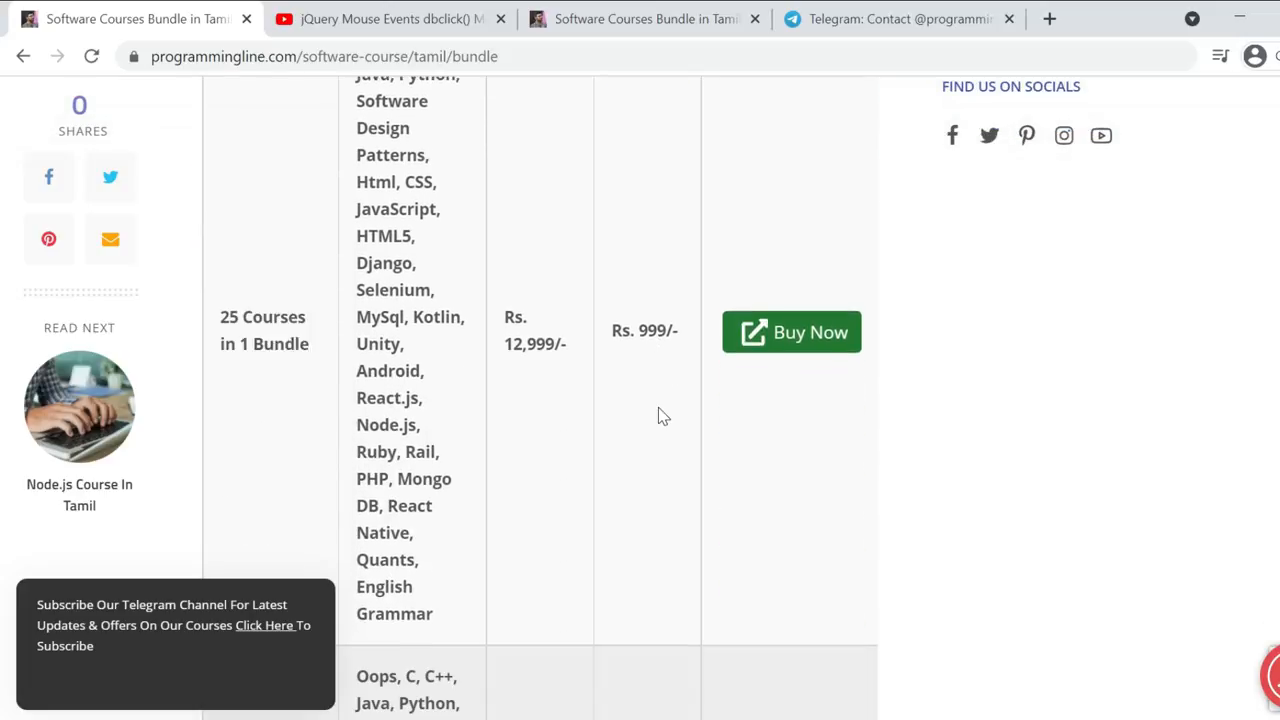
pyautogui.scroll(-3)
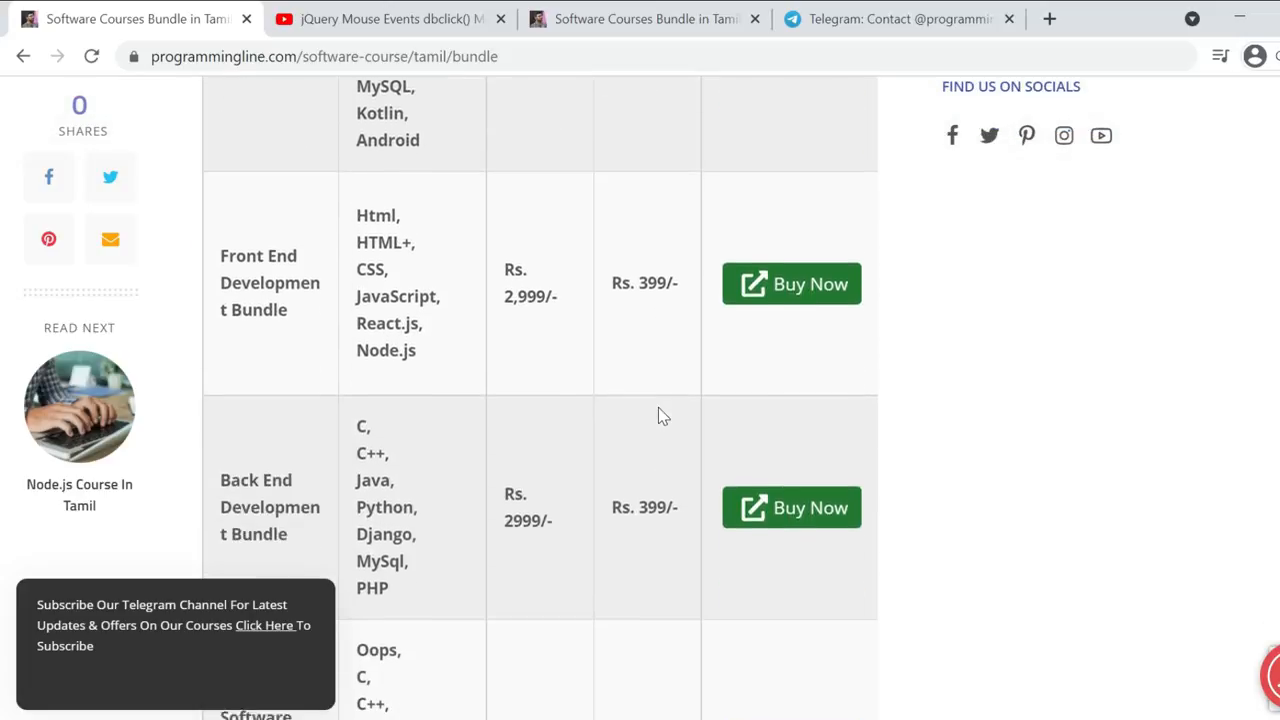
pyautogui.scroll(-3)
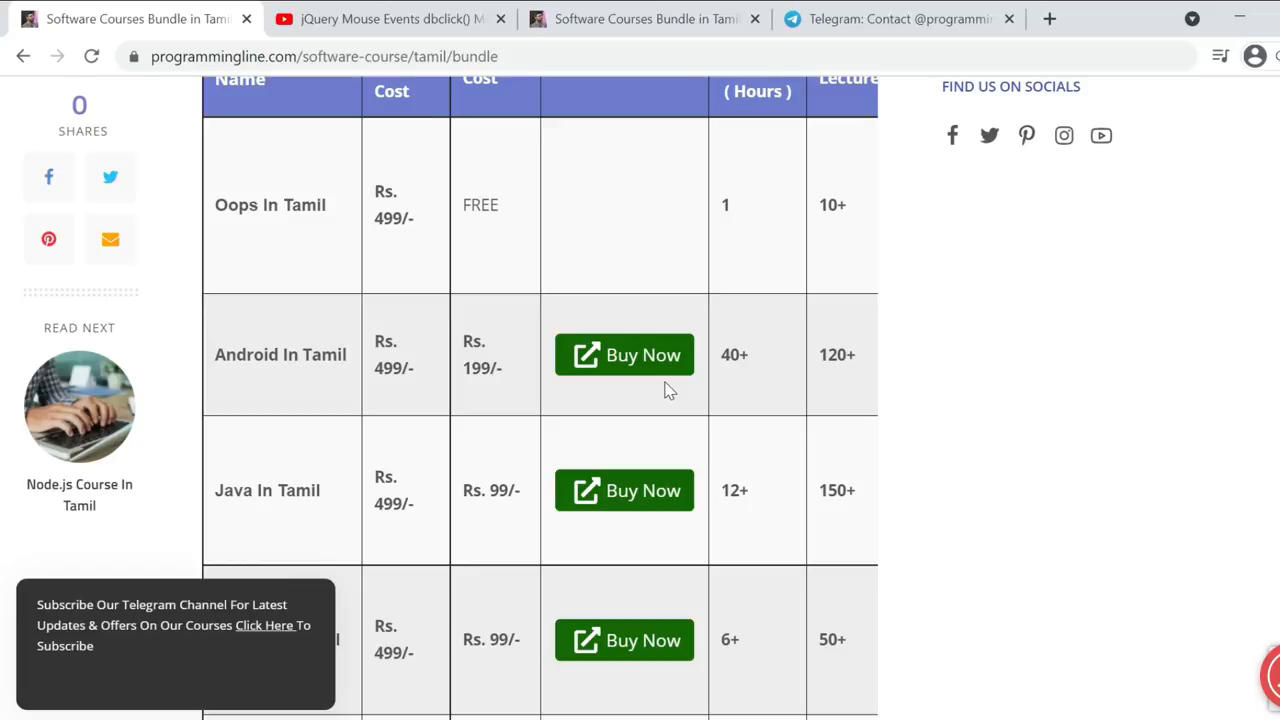
pyautogui.scroll(3)
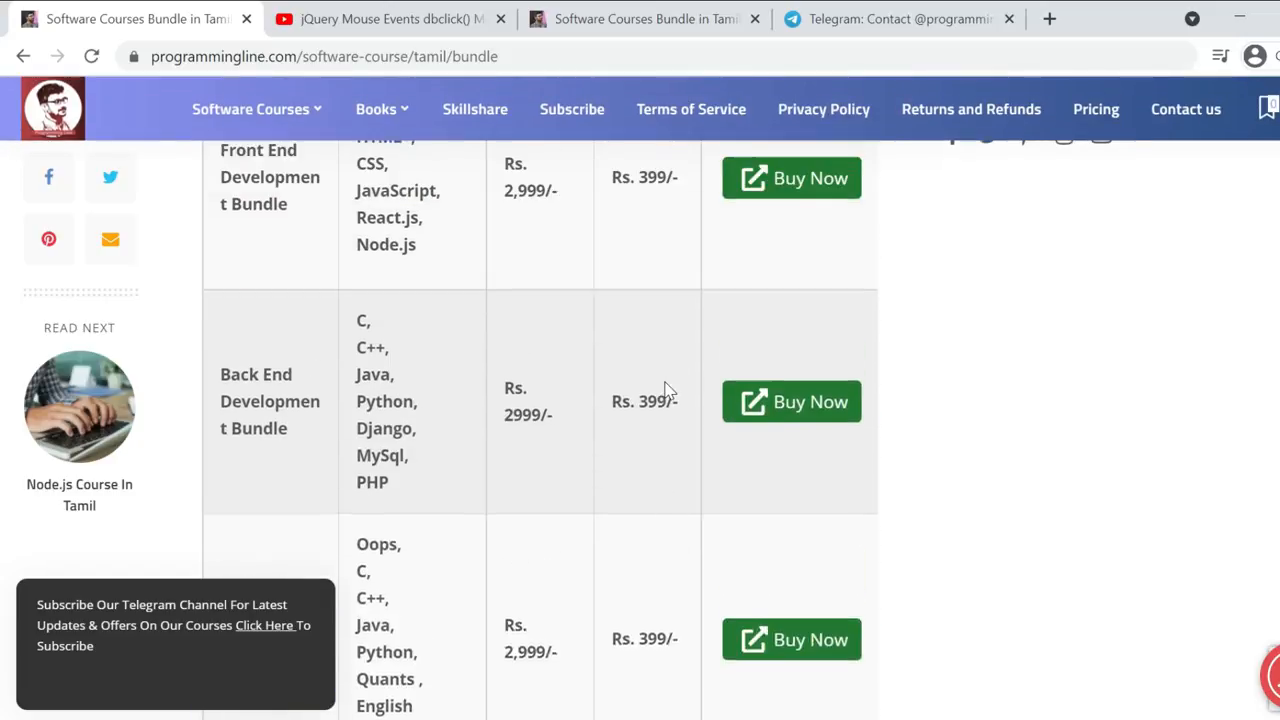
pyautogui.scroll(-3)
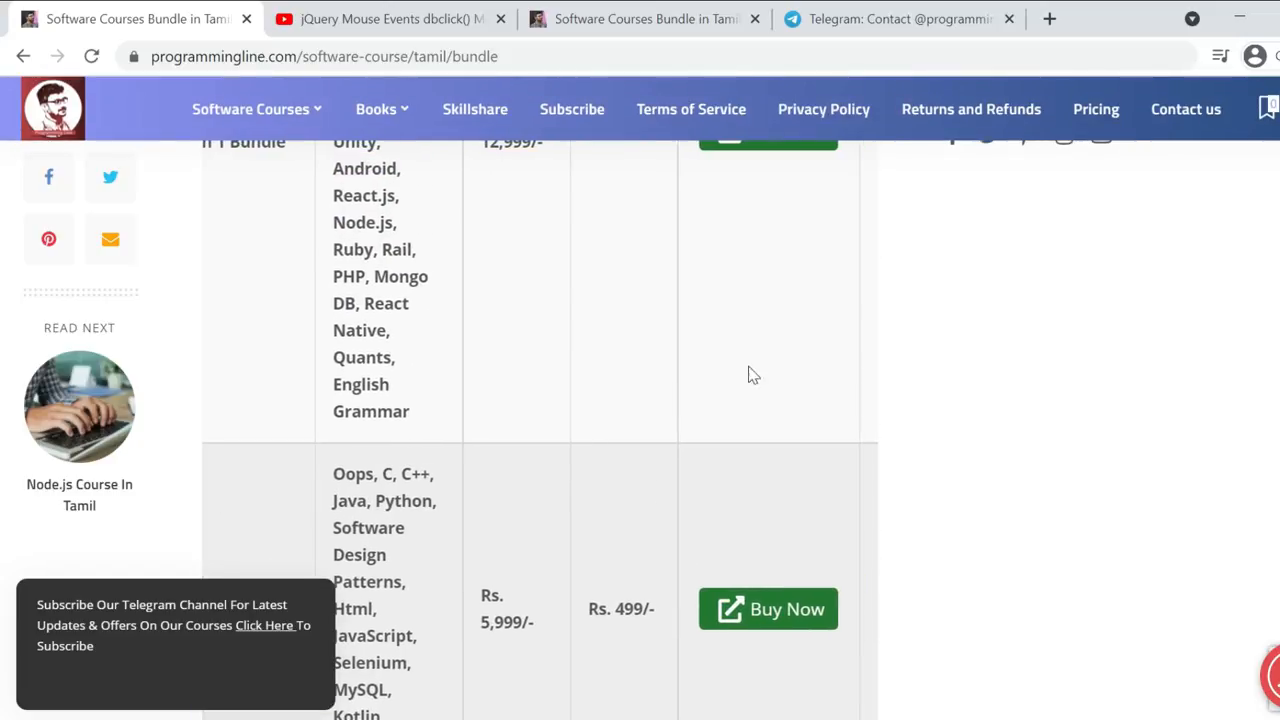
pyautogui.scroll(3)
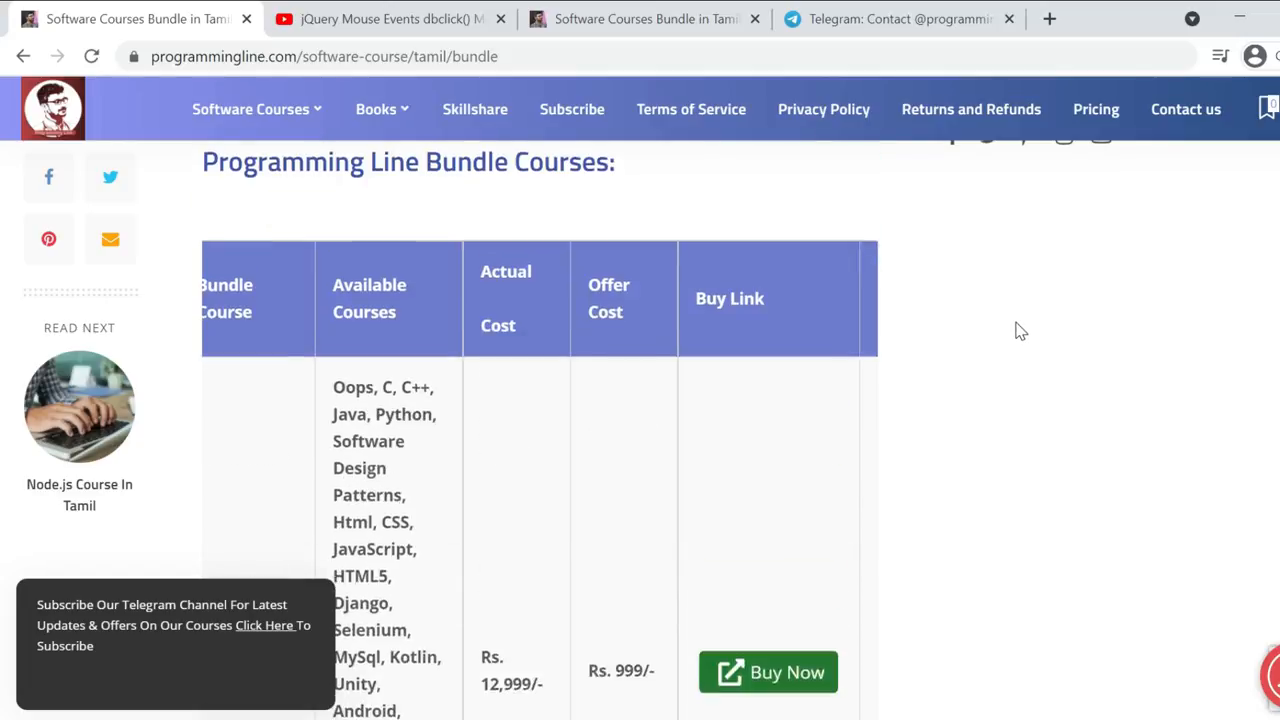
pyautogui.scroll(3)
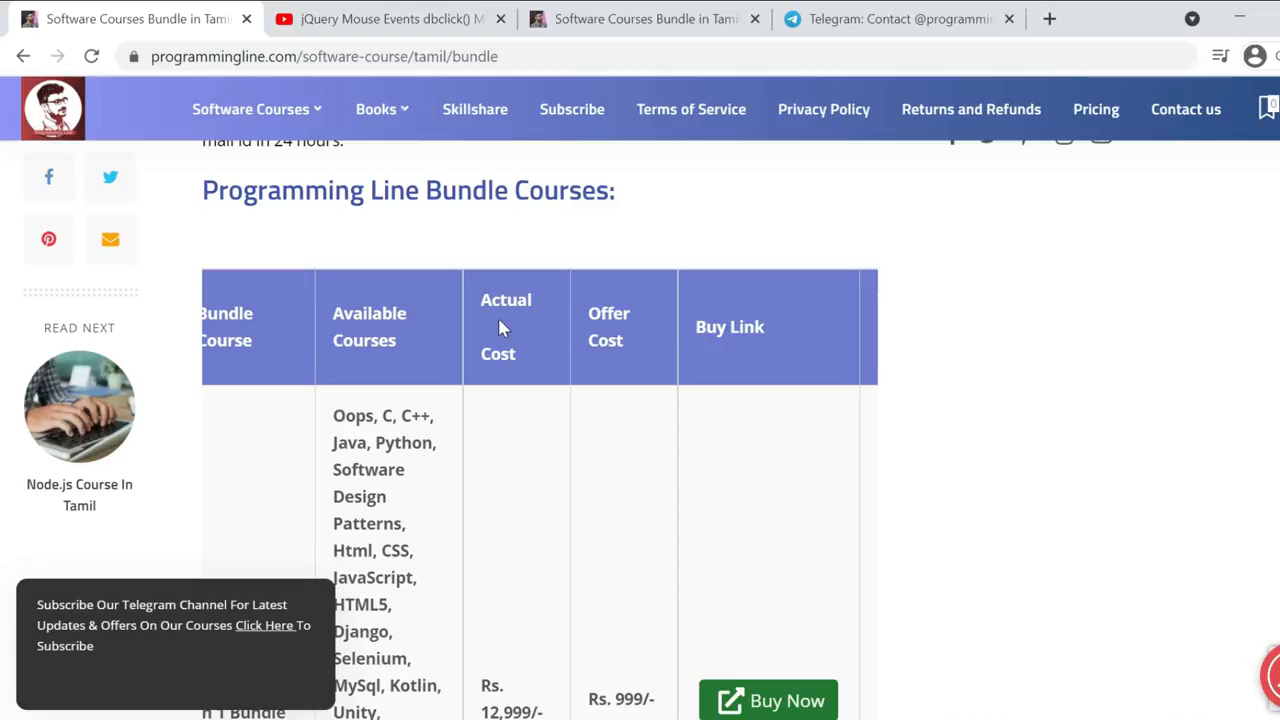
# - Follow the t.me/programmingline link from the YouTube video and view the channel in Telegram
pyautogui.click(390, 18)
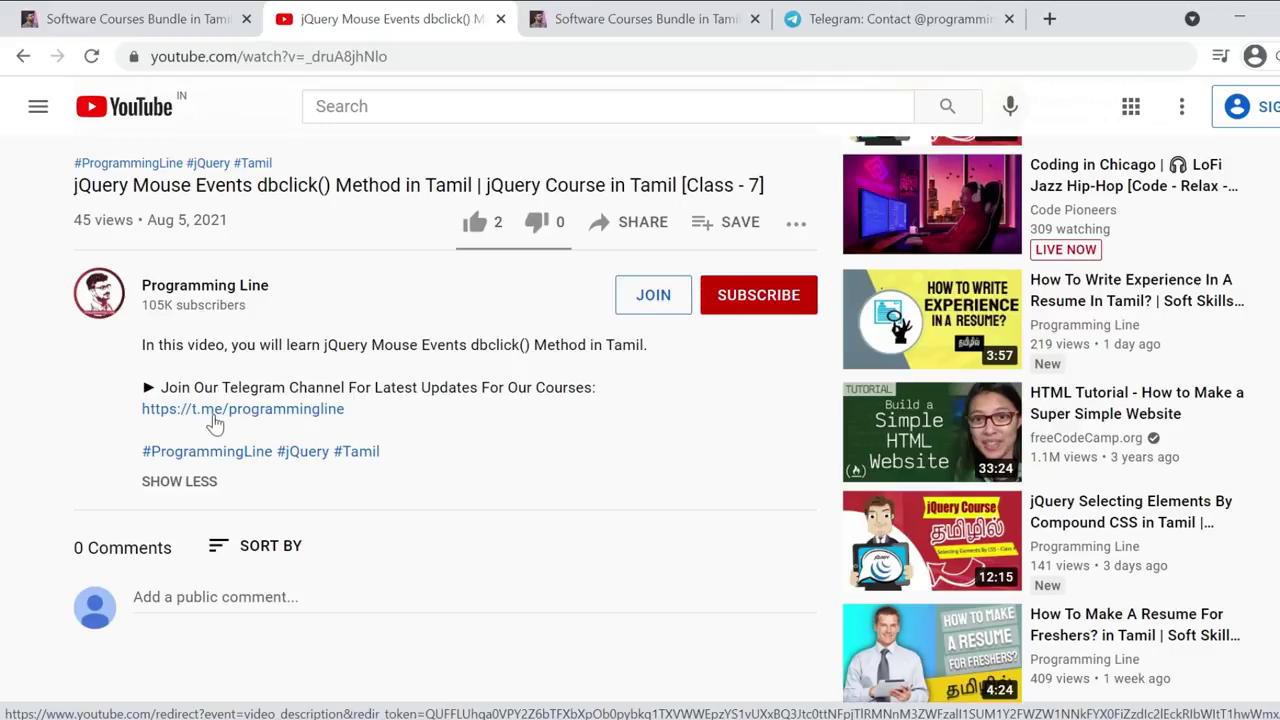
pyautogui.moveTo(830, 10)
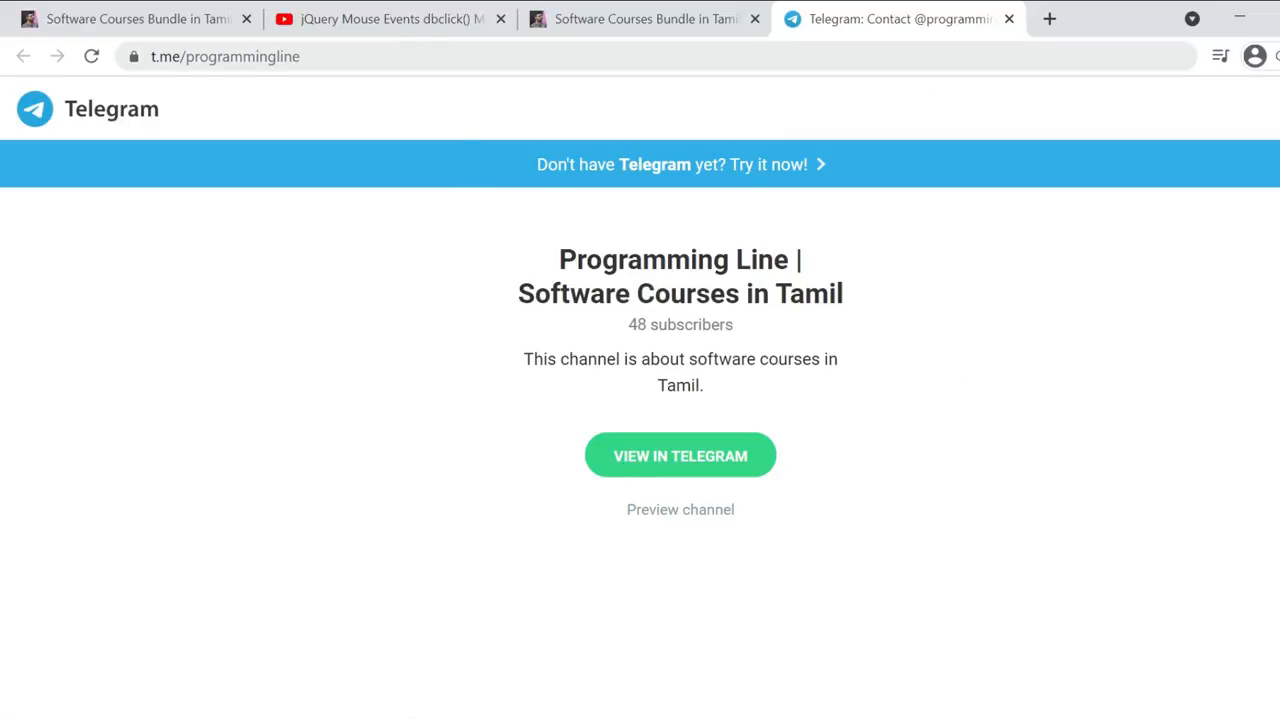
pyautogui.click(224, 56)
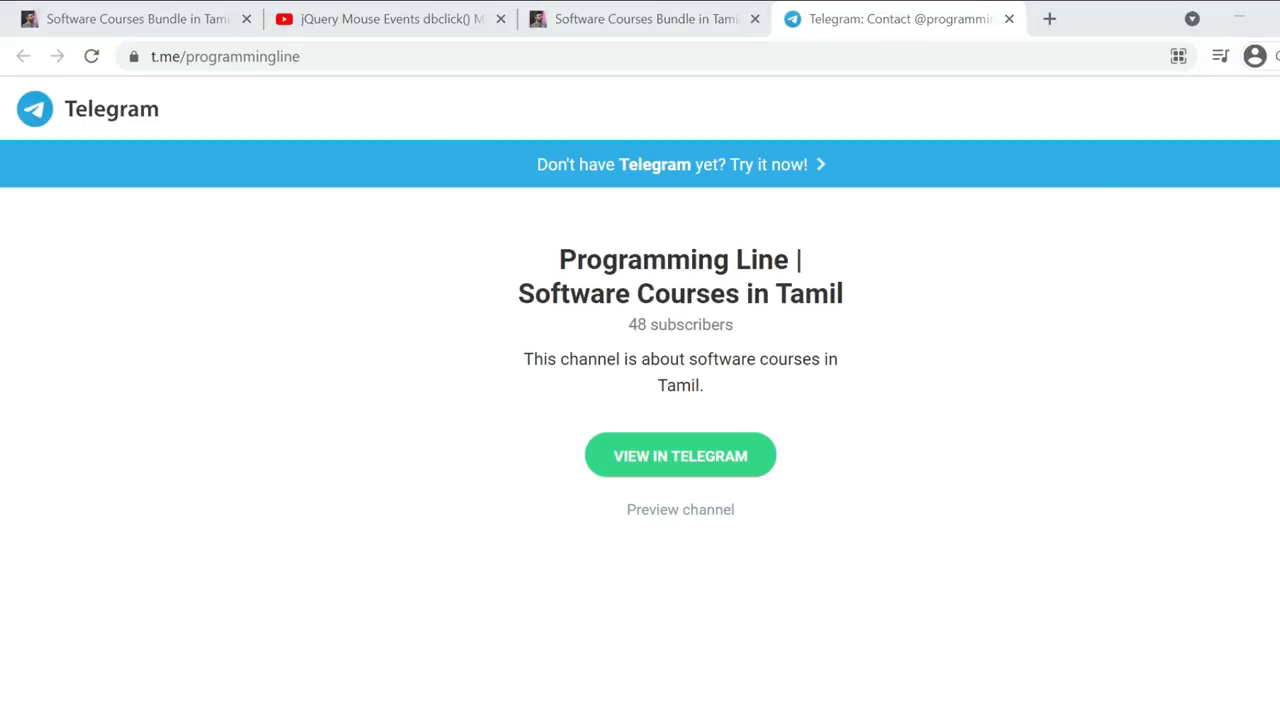
# - Join the Programming Line channel in Telegram Desktop and return to the bundle page via the pinned post
pyautogui.click(680, 456)
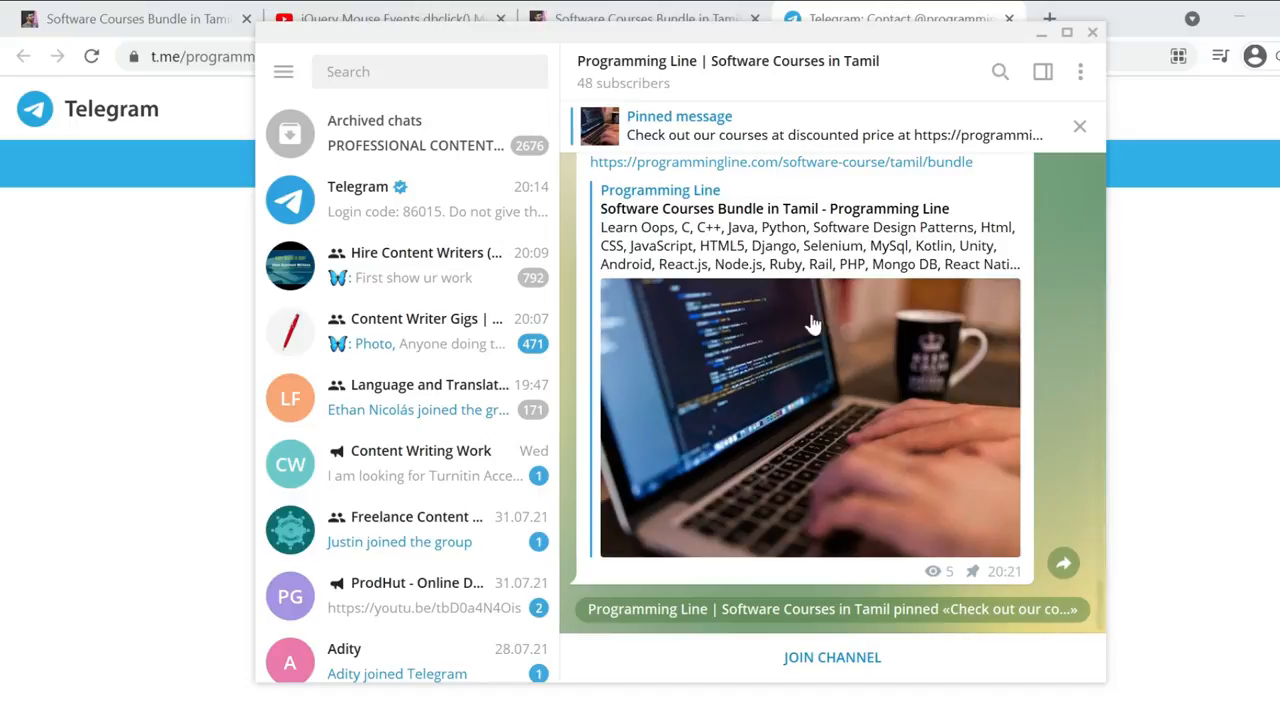
pyautogui.click(832, 656)
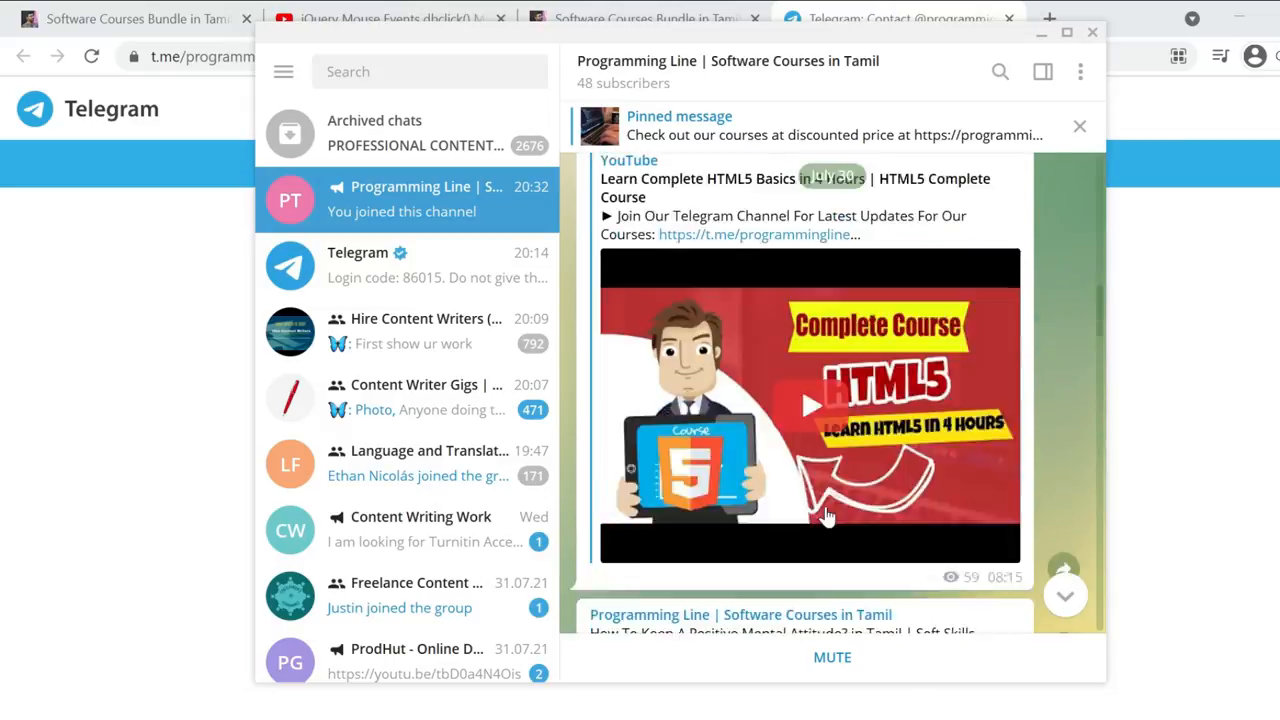
pyautogui.scroll(3)
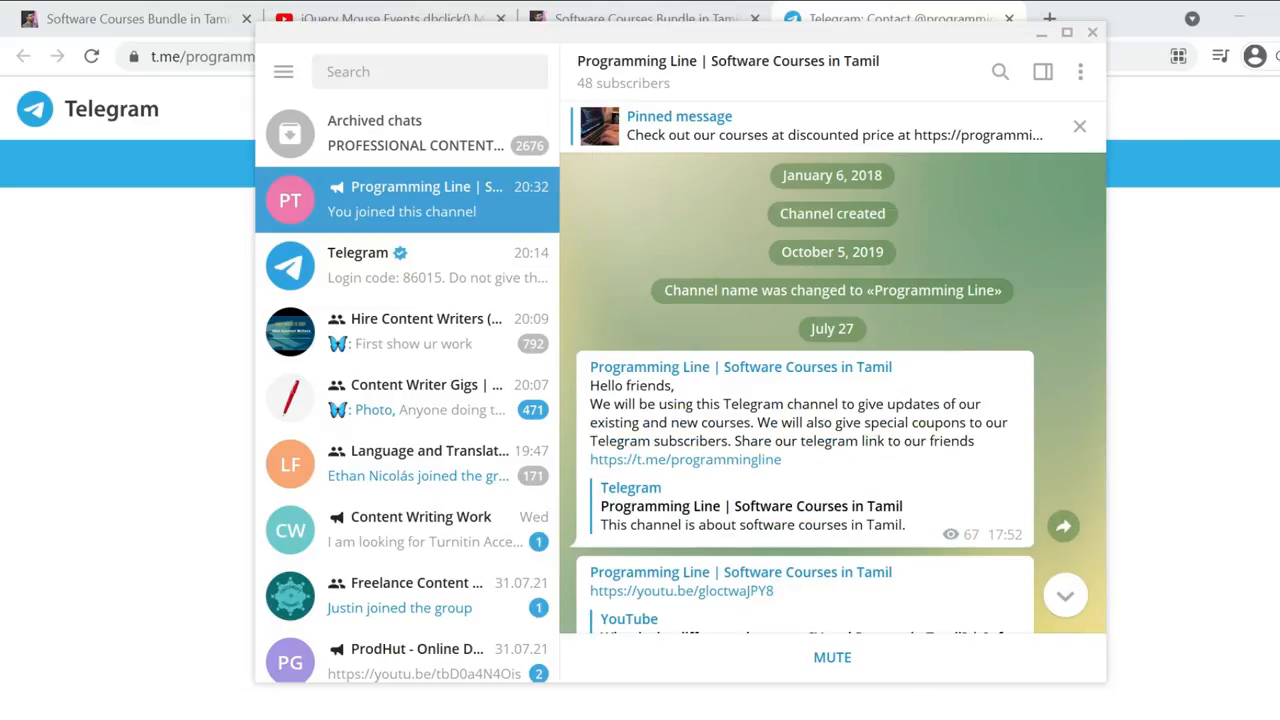
pyautogui.scroll(-3)
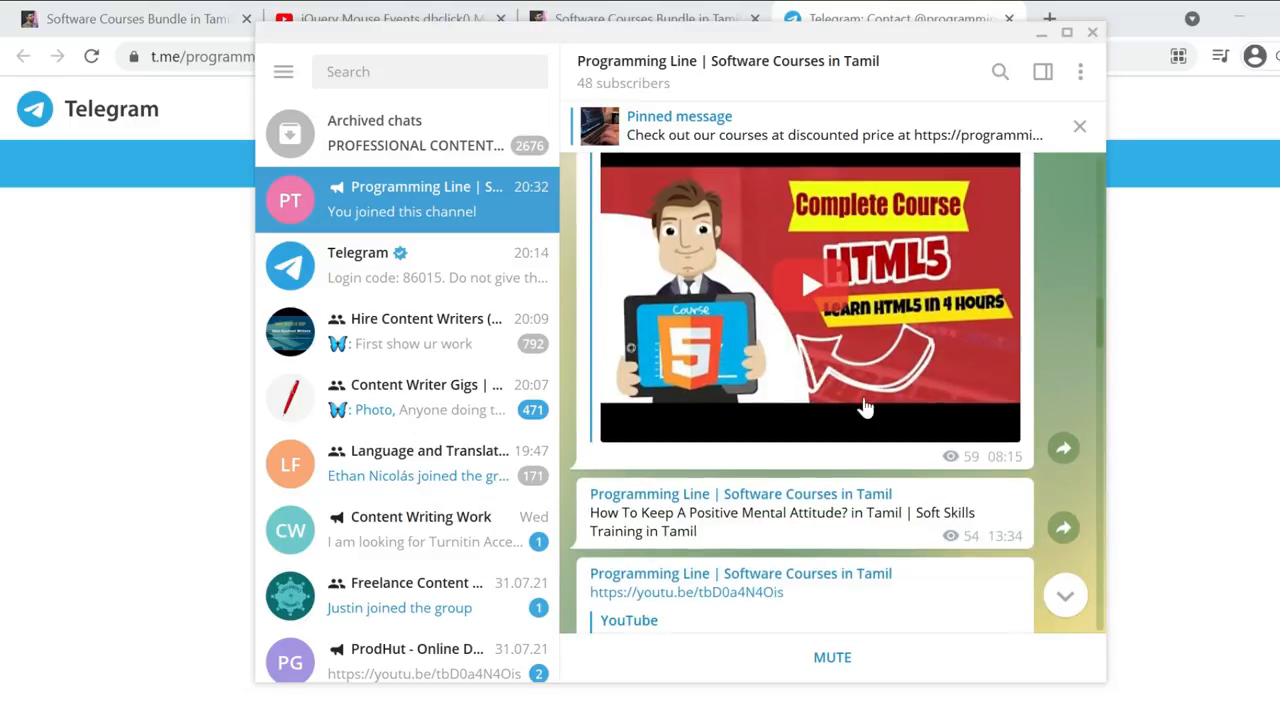
pyautogui.moveTo(908, 122)
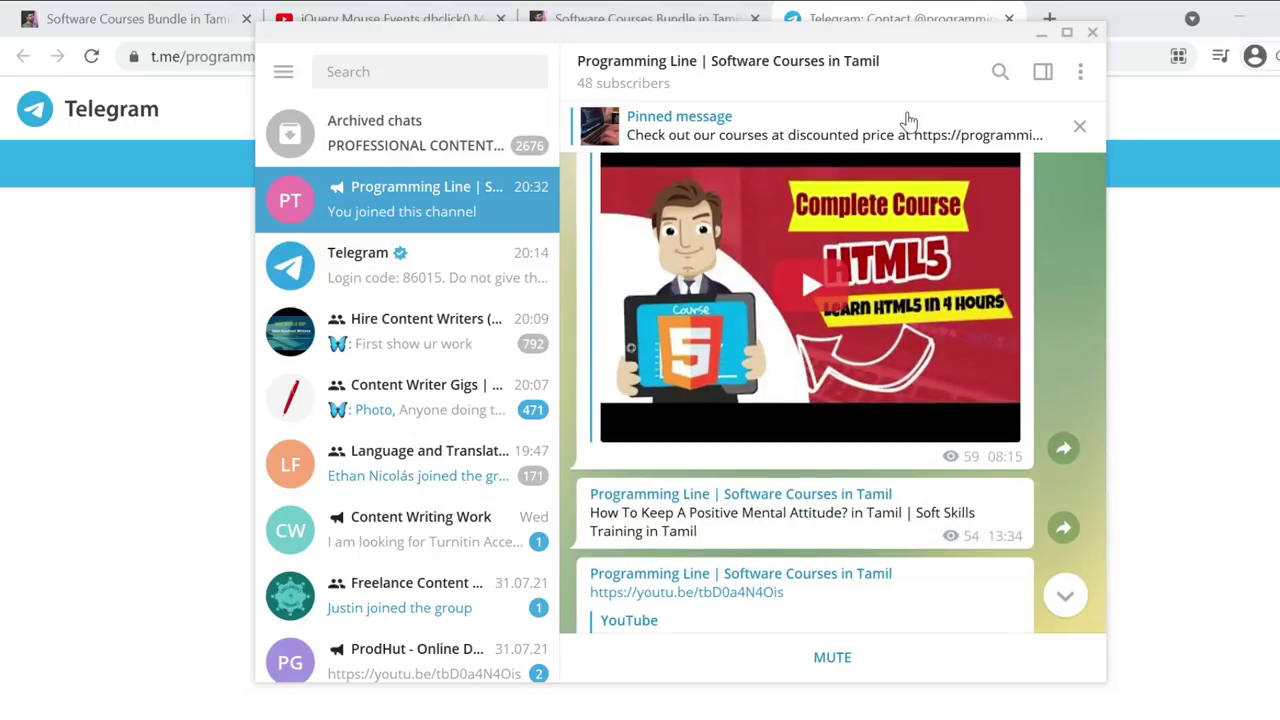
pyautogui.moveTo(810, 284)
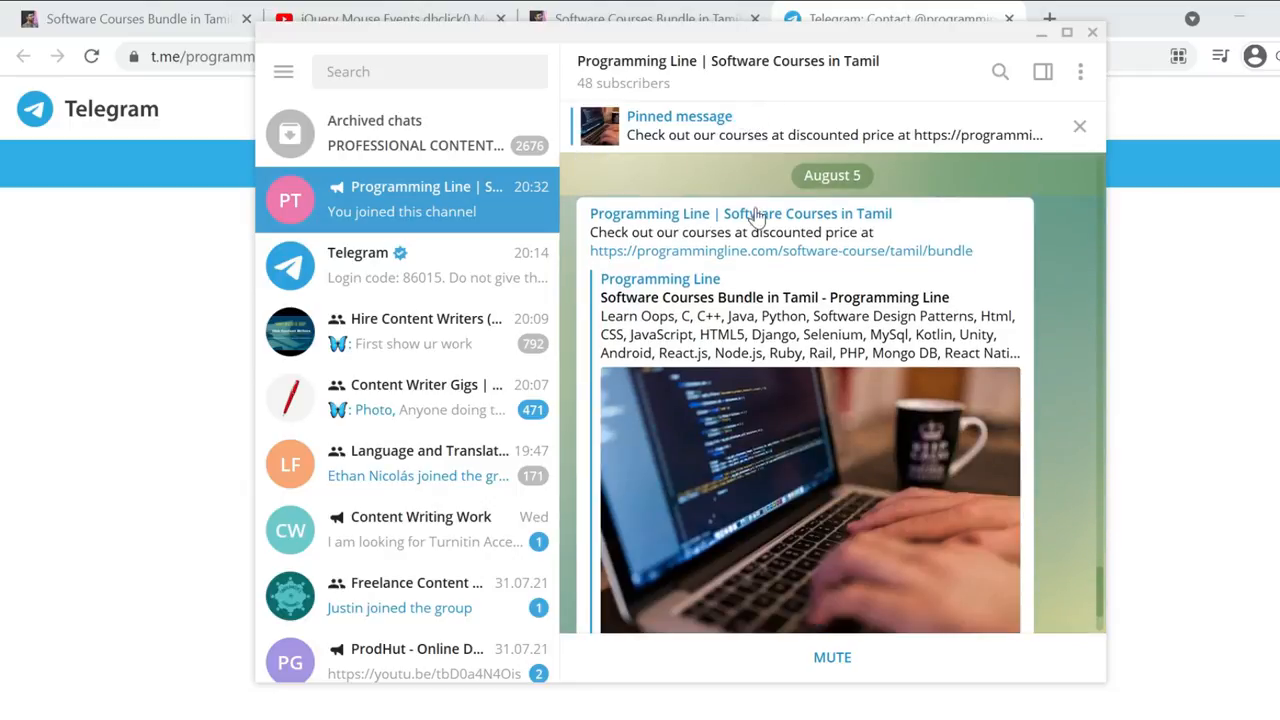
pyautogui.moveTo(722, 228)
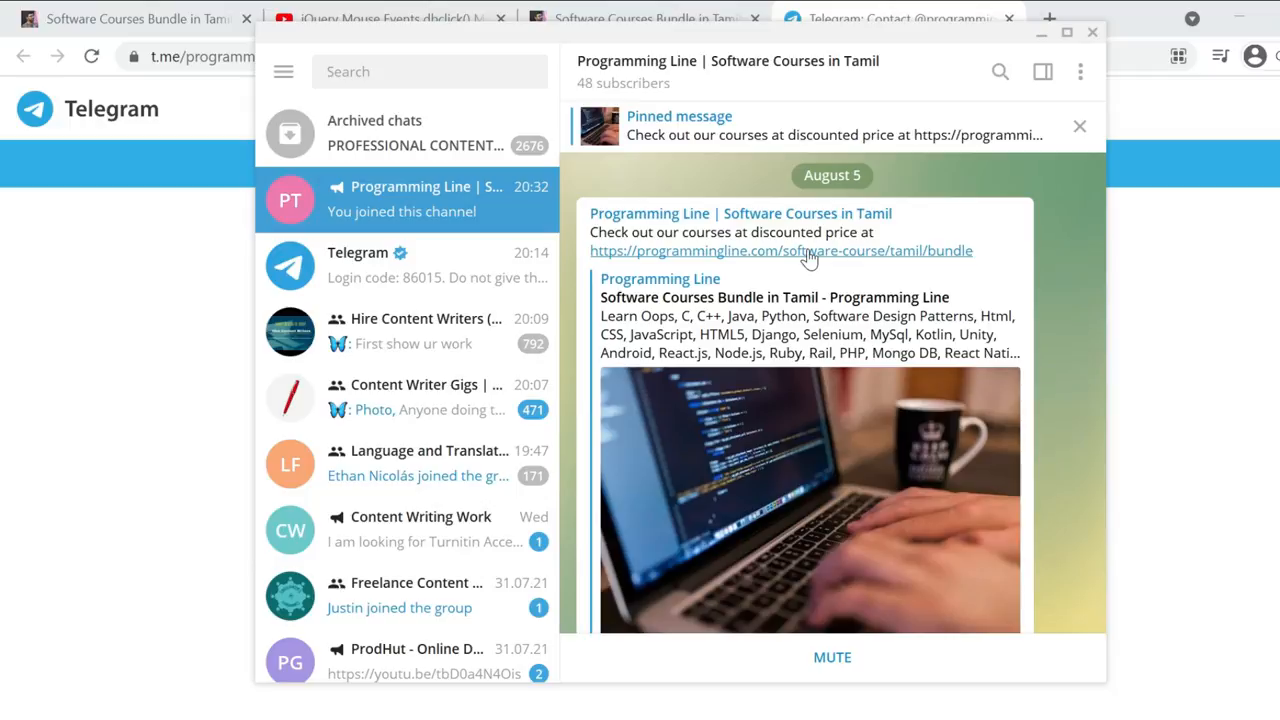
pyautogui.moveTo(68, 312)
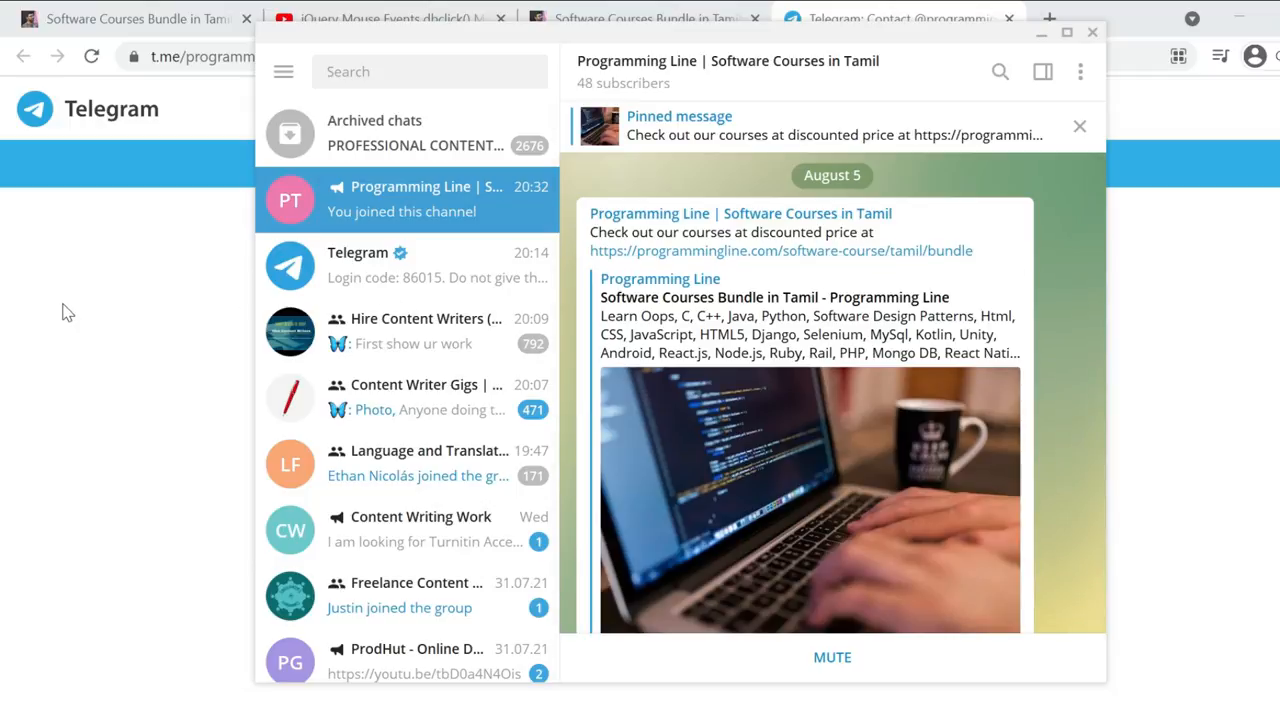
pyautogui.click(644, 18)
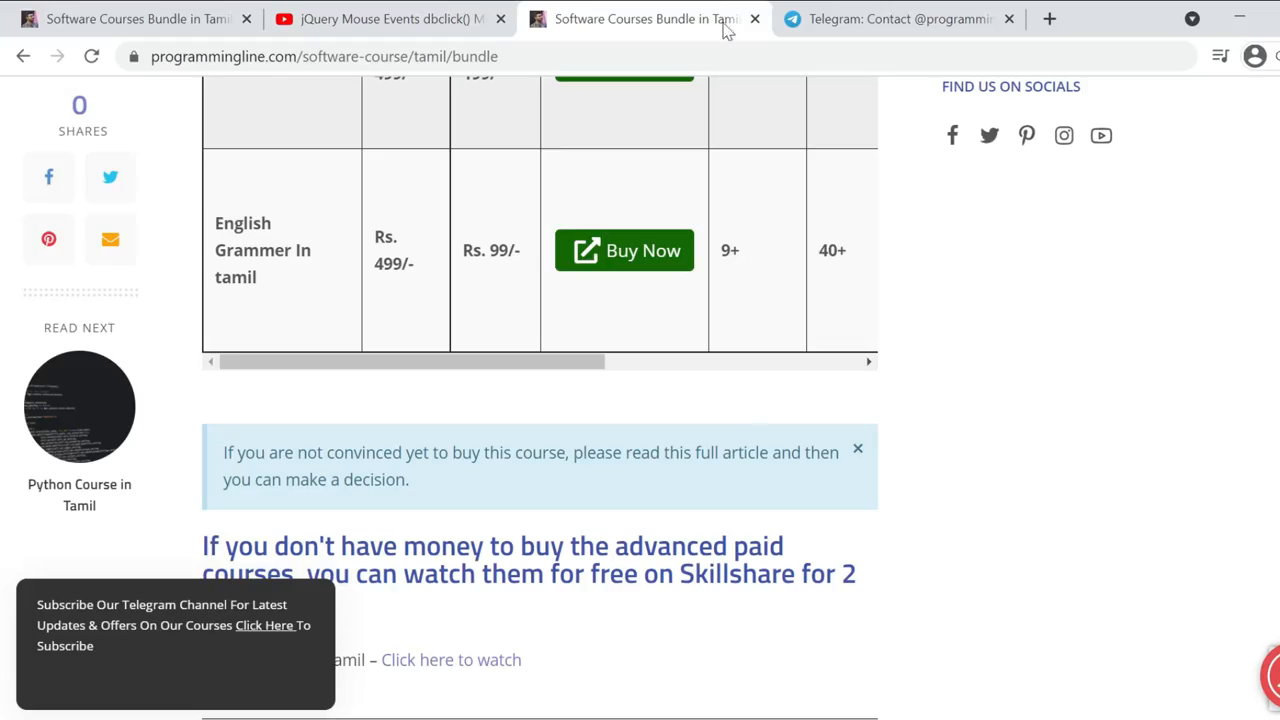
# - Scroll down through the bundle pricing table rows with actual and offer costs
pyautogui.scroll(3)
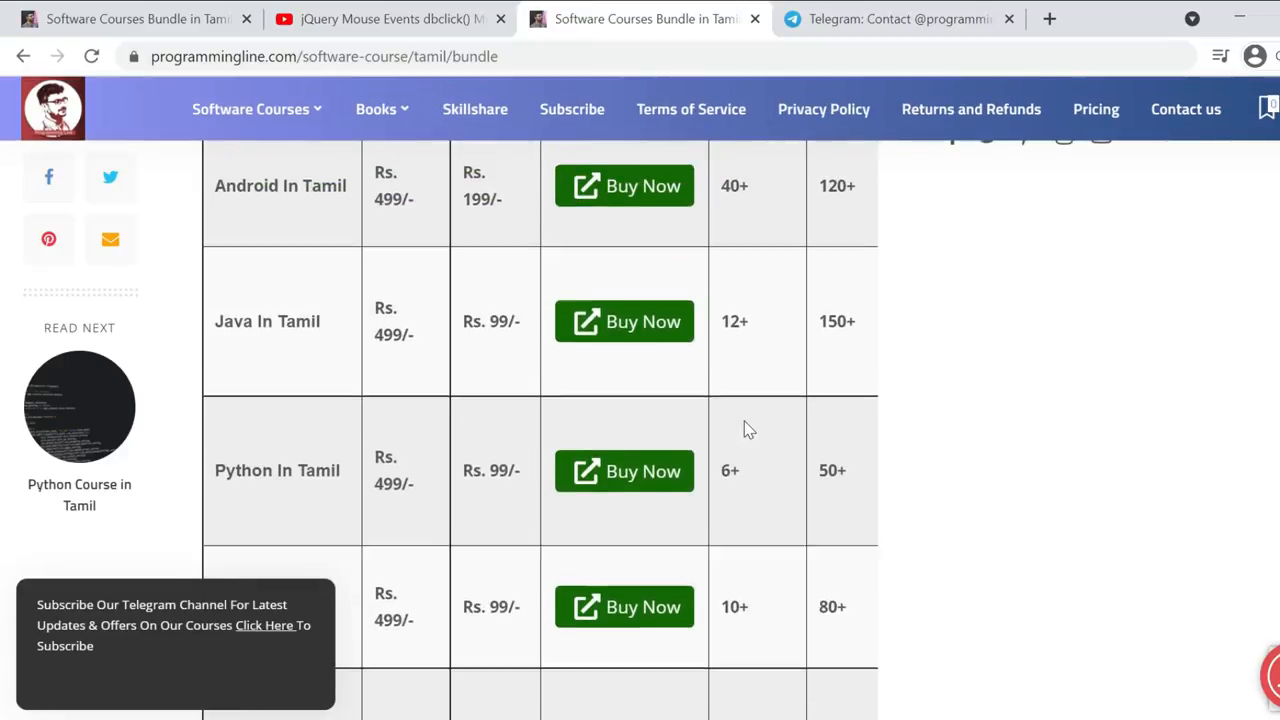
pyautogui.scroll(-3)
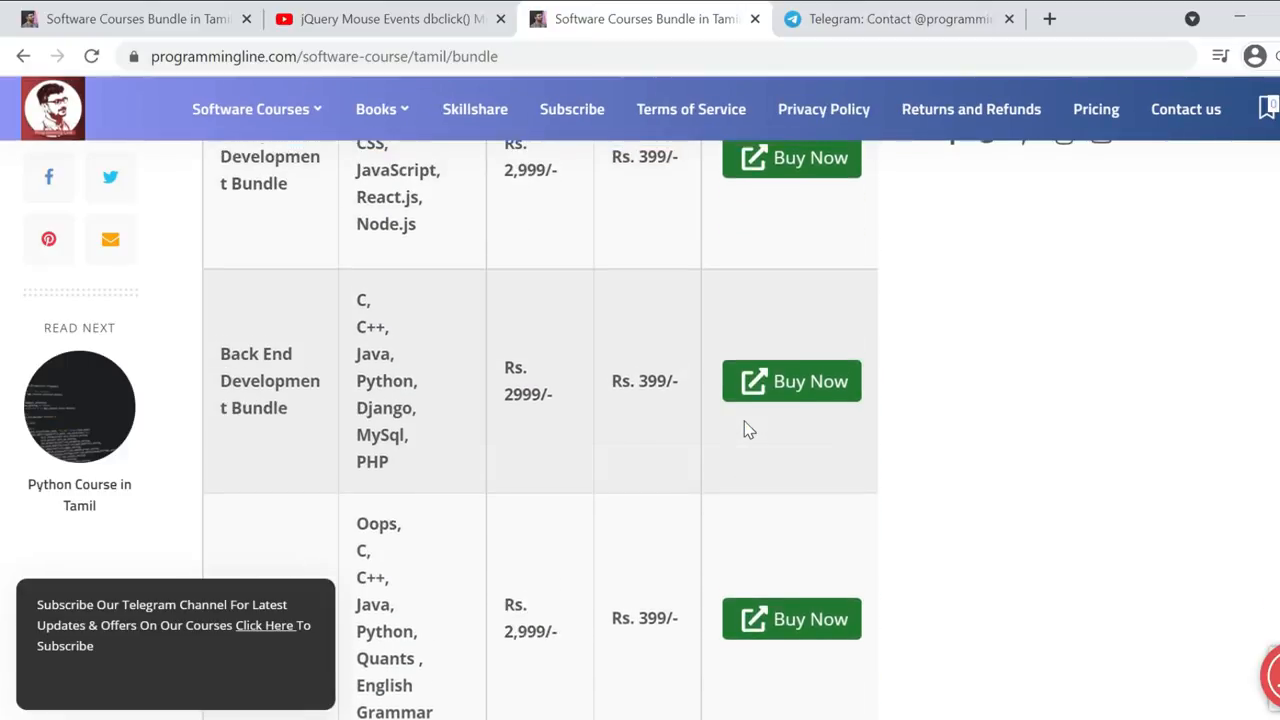
pyautogui.scroll(3)
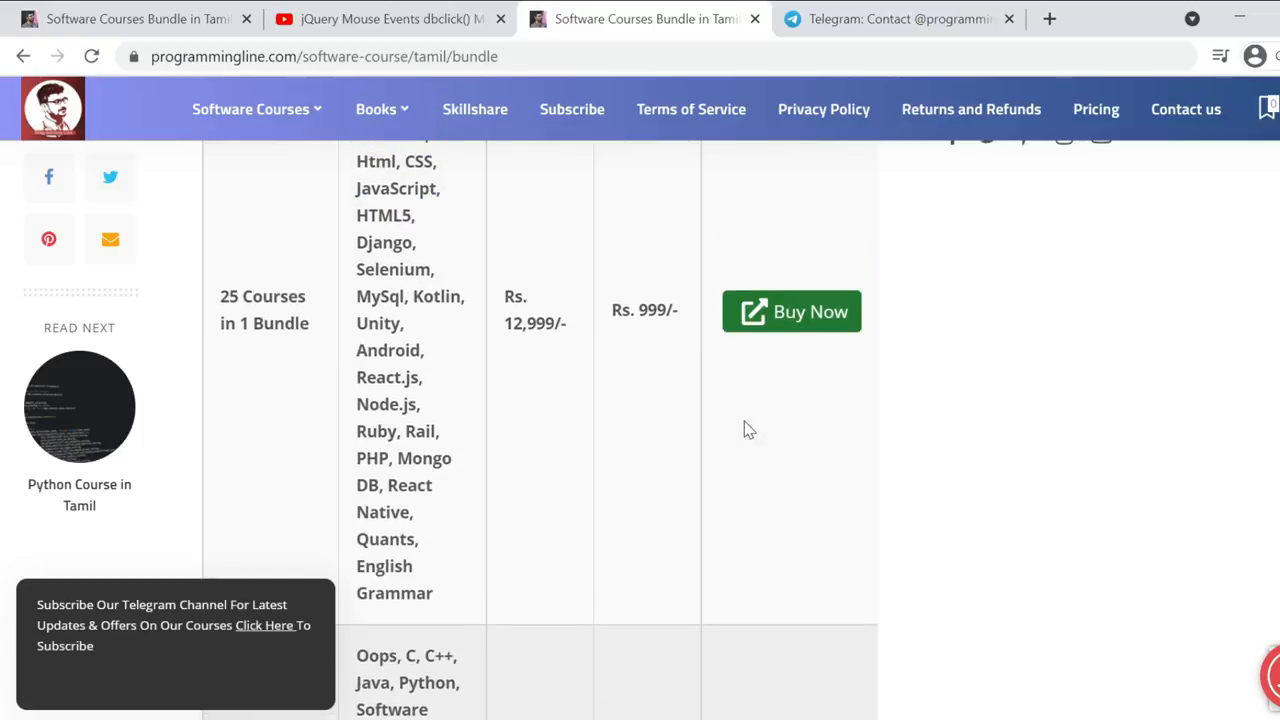
pyautogui.scroll(-3)
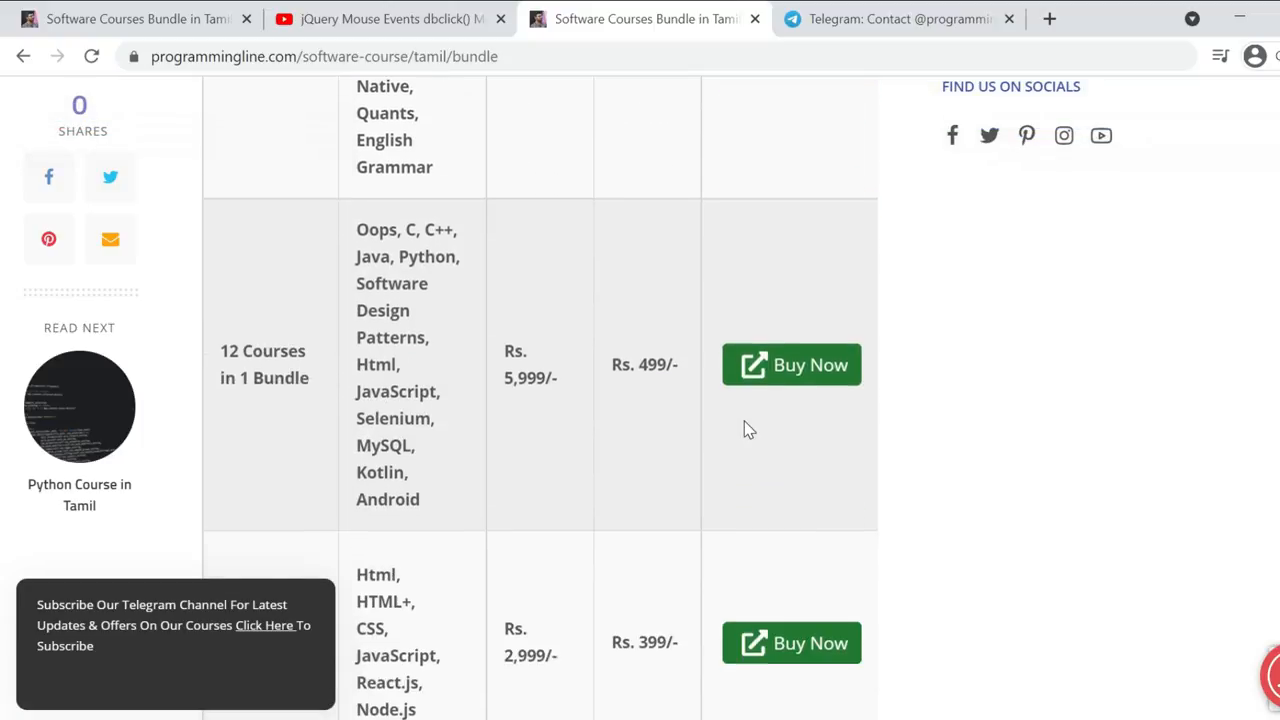
pyautogui.scroll(-3)
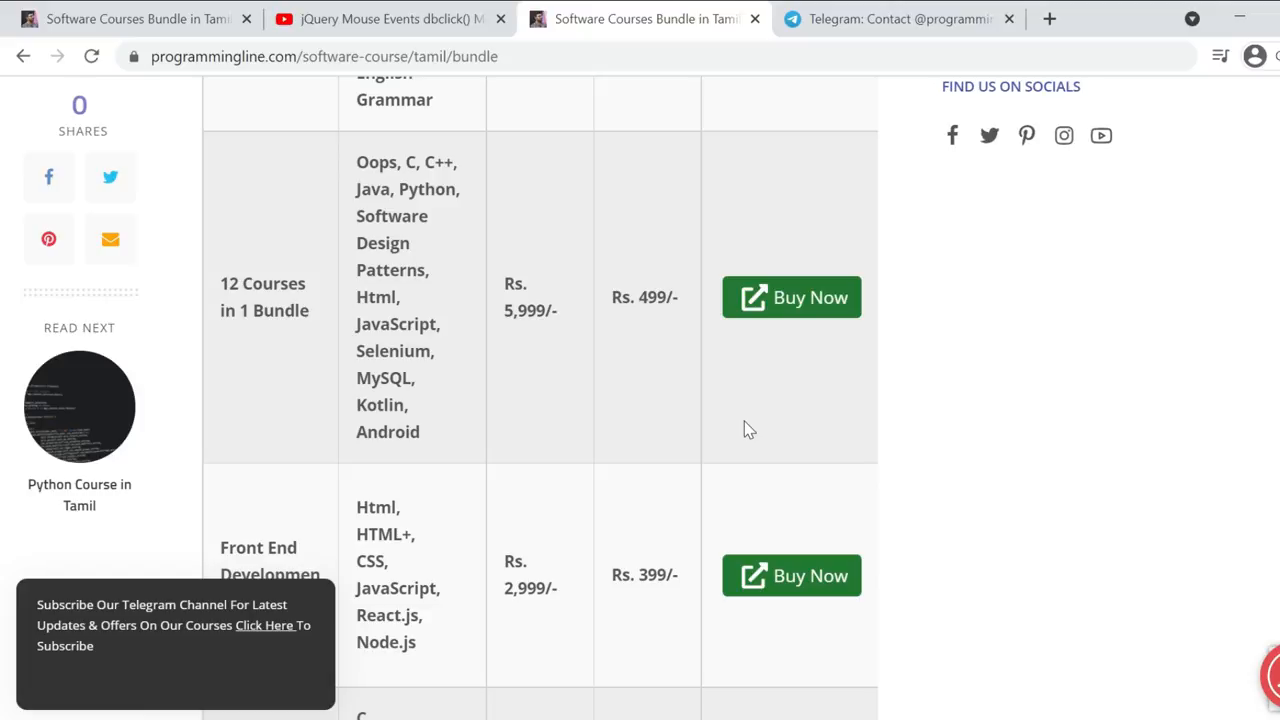
pyautogui.scroll(3)
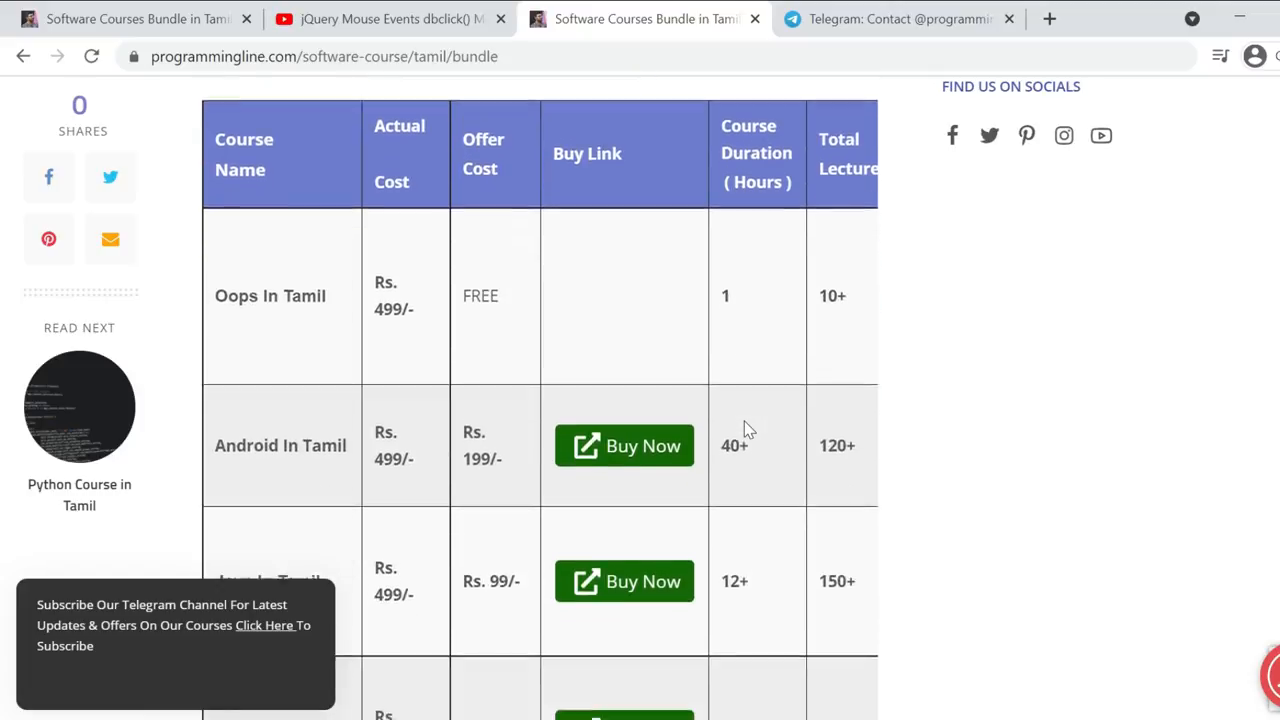
pyautogui.scroll(-3)
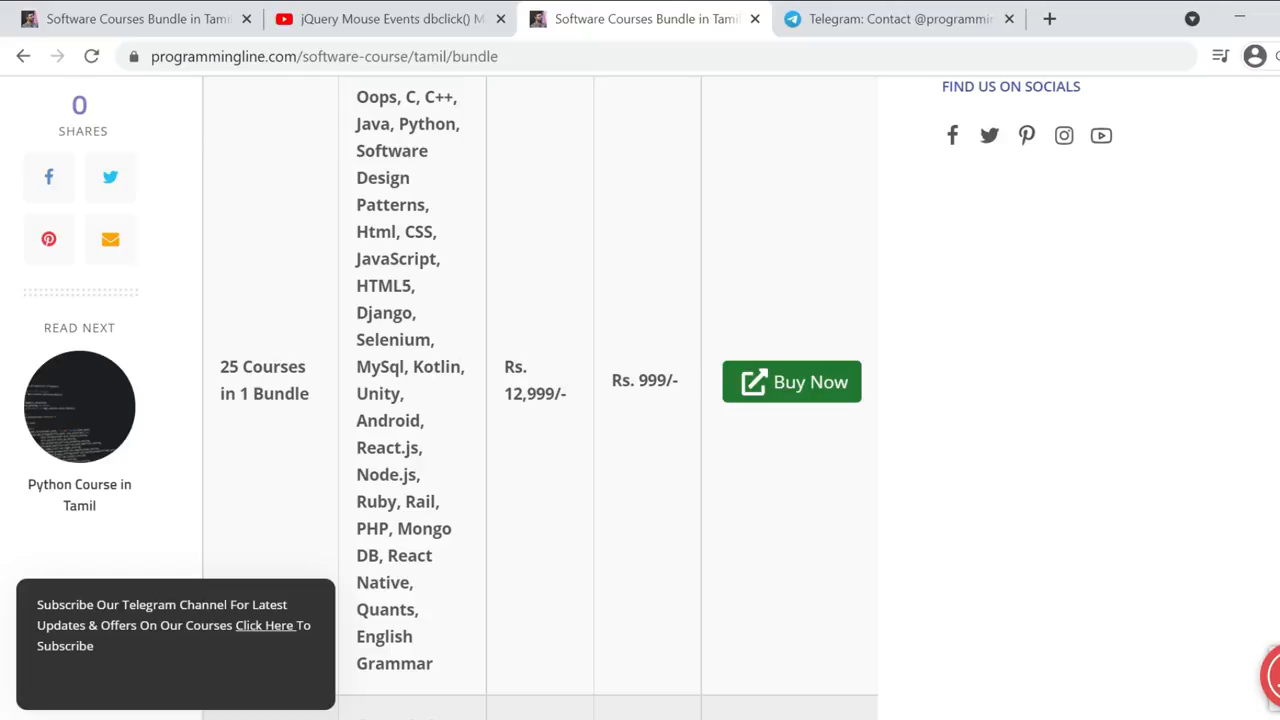
pyautogui.scroll(-3)
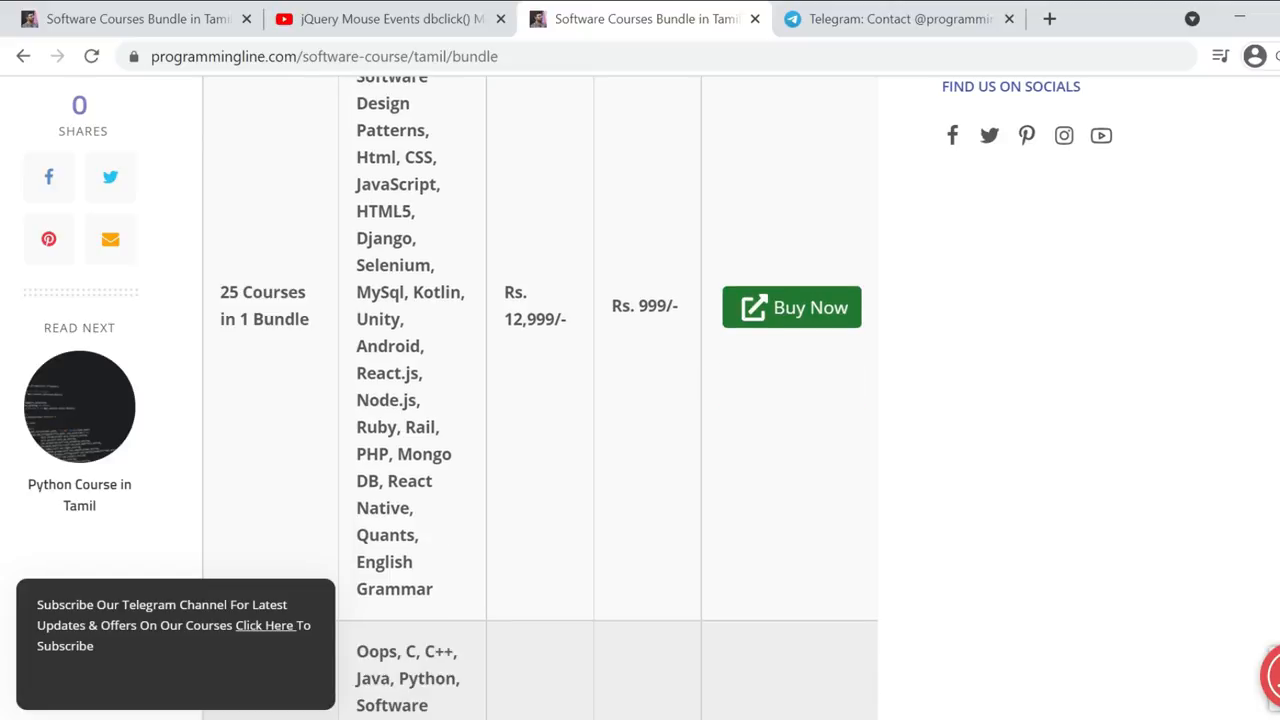
pyautogui.scroll(-3)
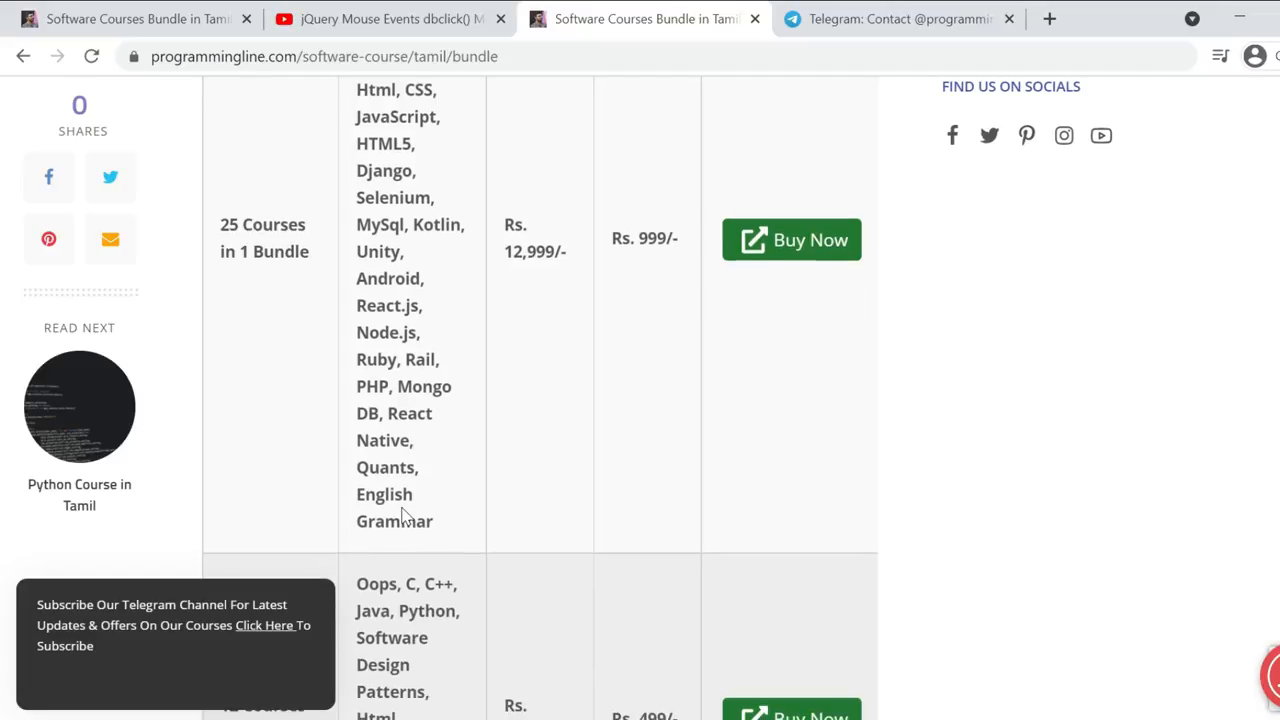
pyautogui.moveTo(688, 256)
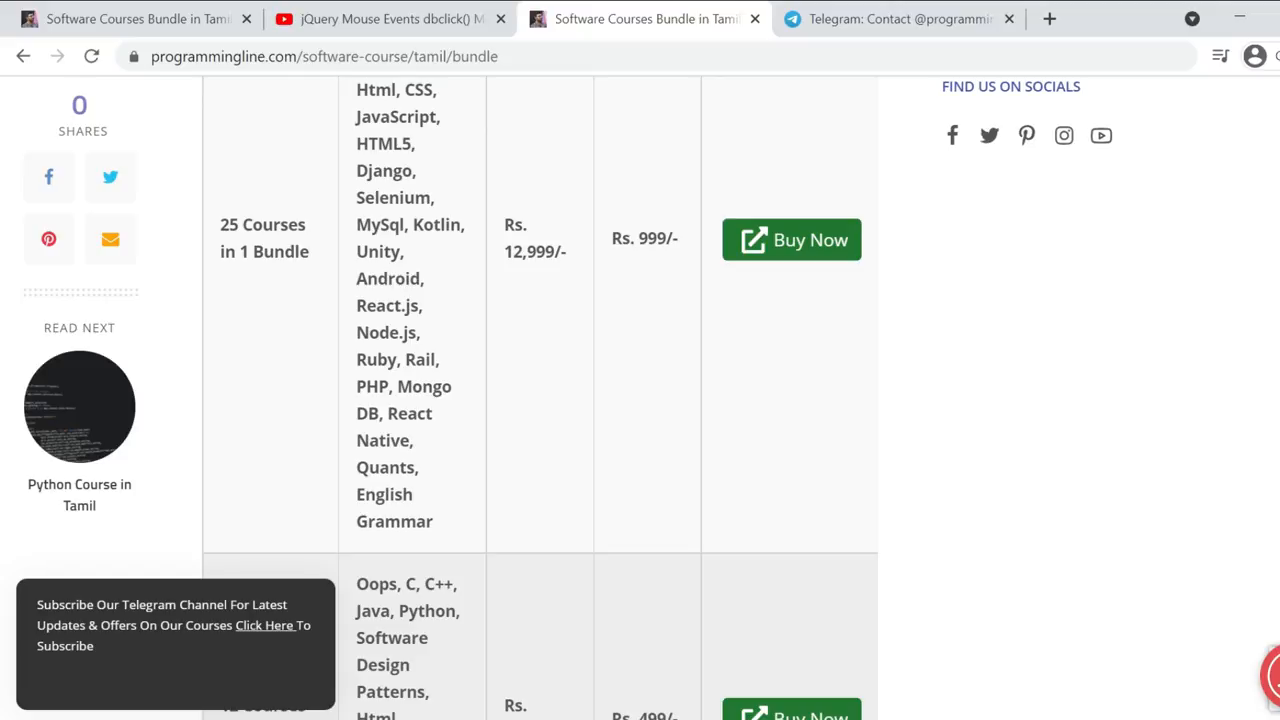
# - Scroll back to the top of the bundle page and bring up Telegram's pinned message
pyautogui.scroll(-3)
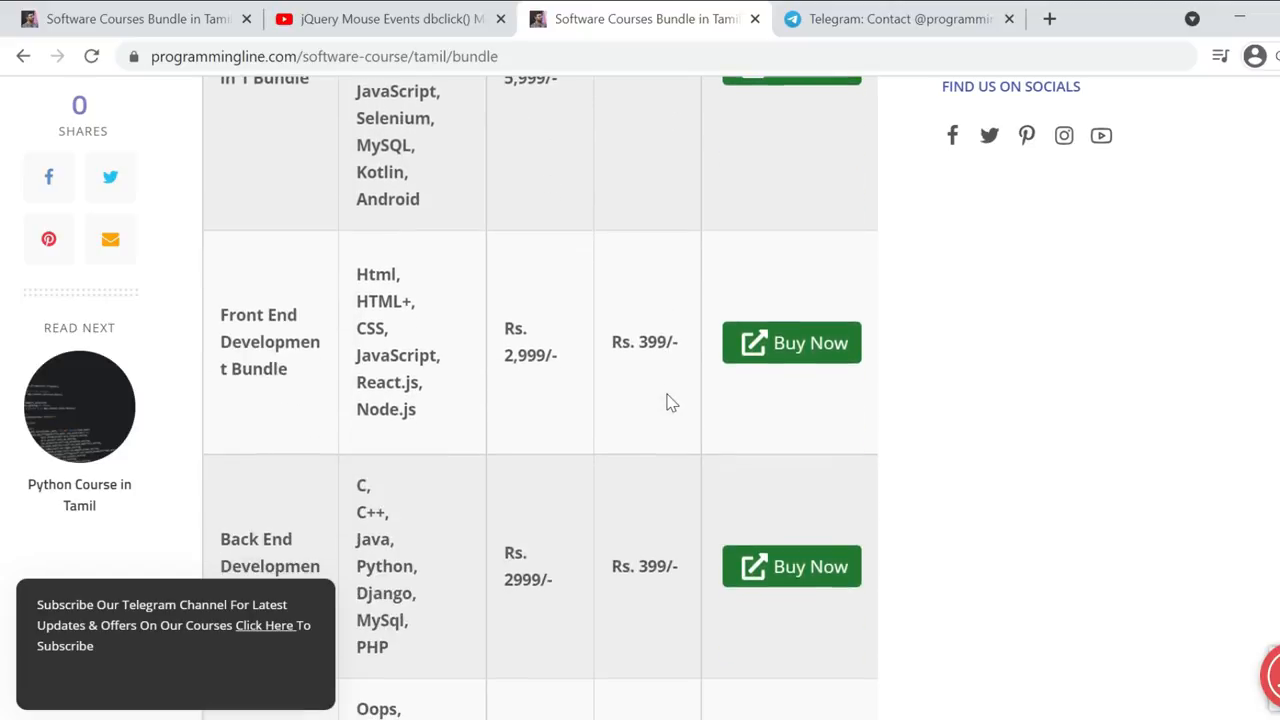
pyautogui.scroll(-3)
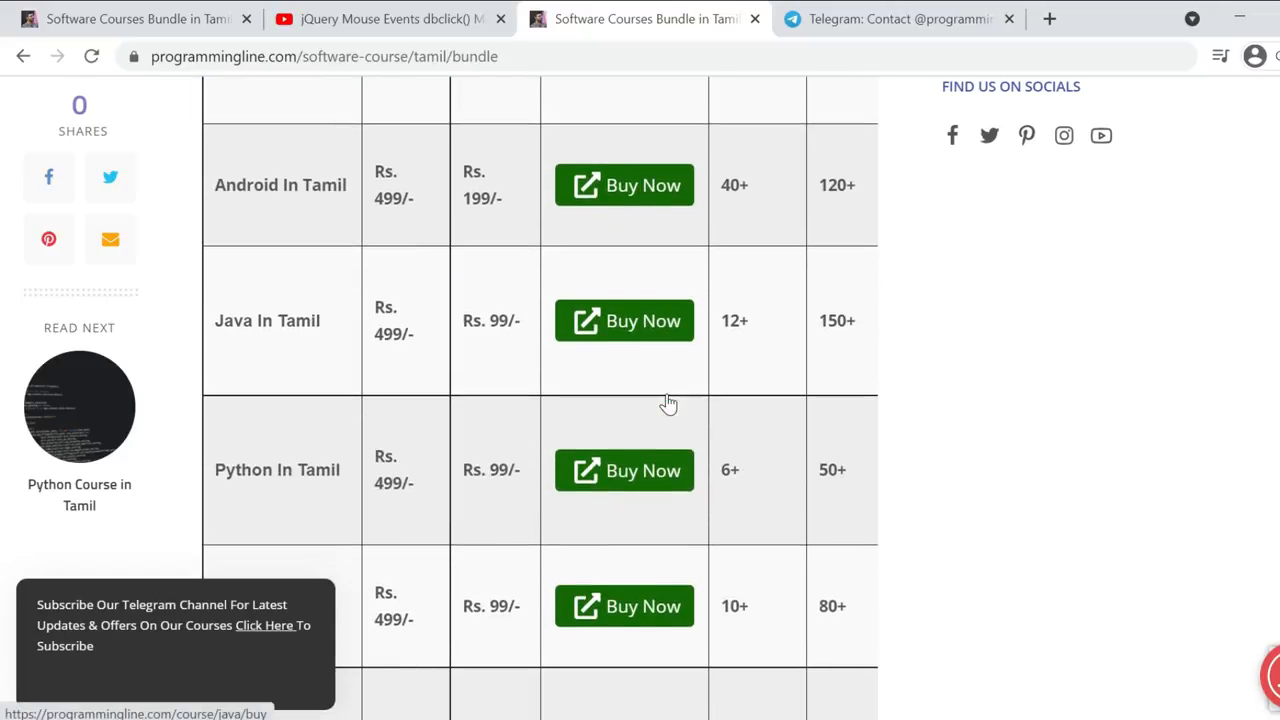
pyautogui.scroll(3)
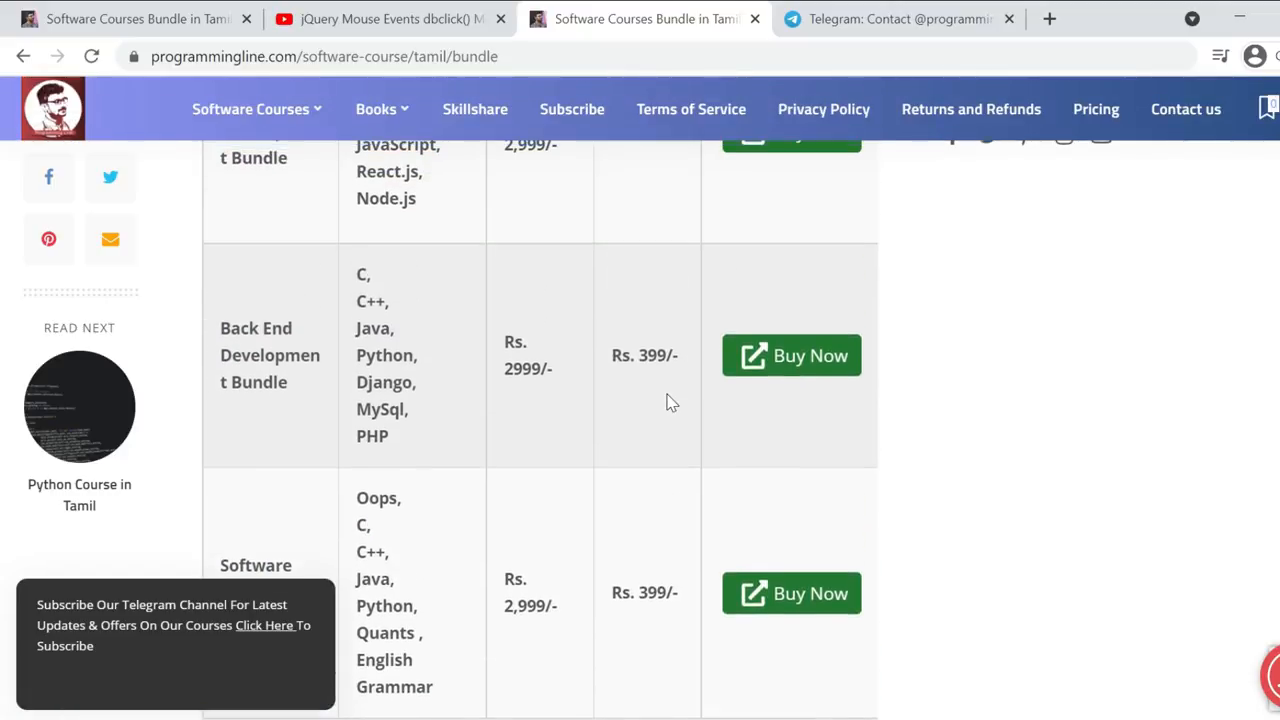
pyautogui.scroll(3)
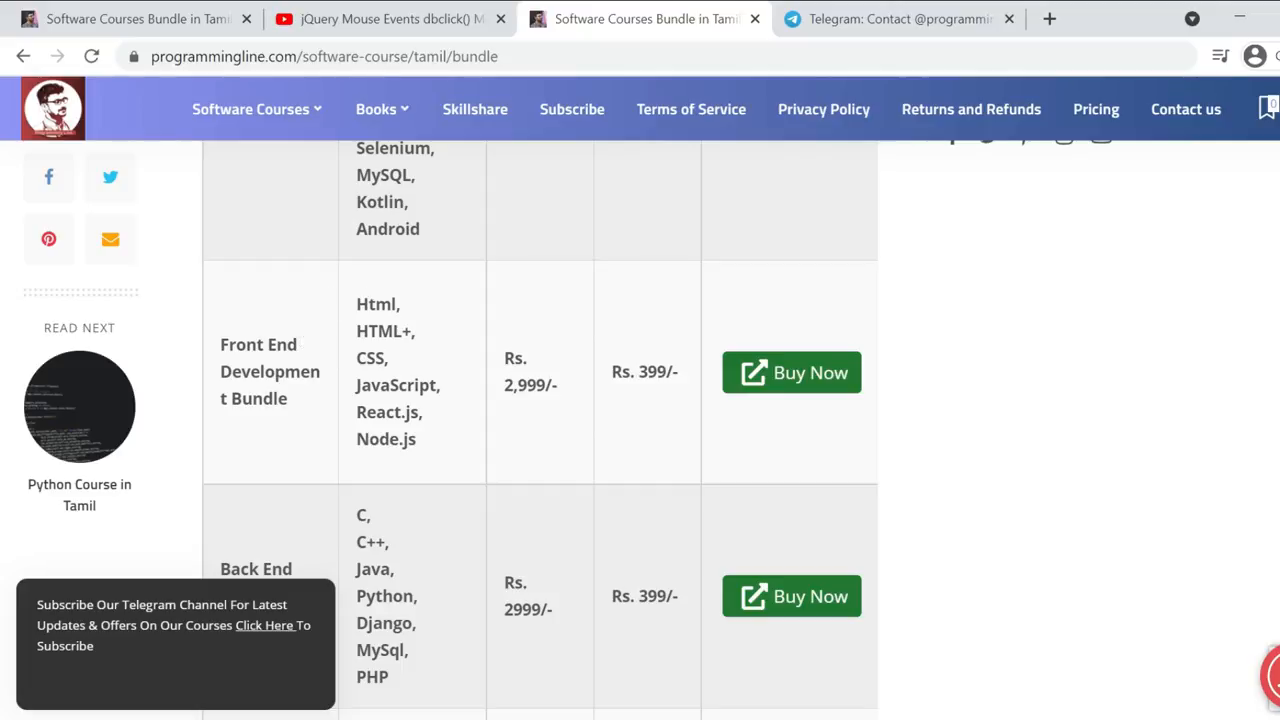
pyautogui.scroll(-3)
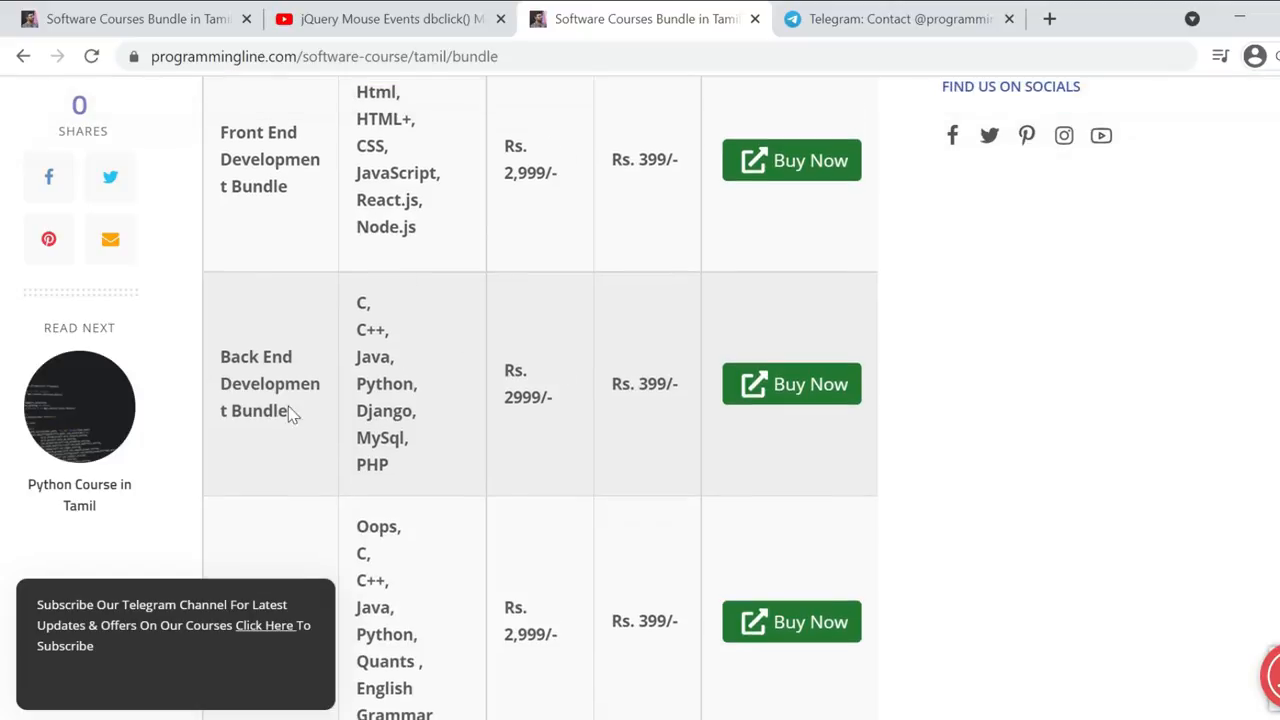
pyautogui.scroll(-3)
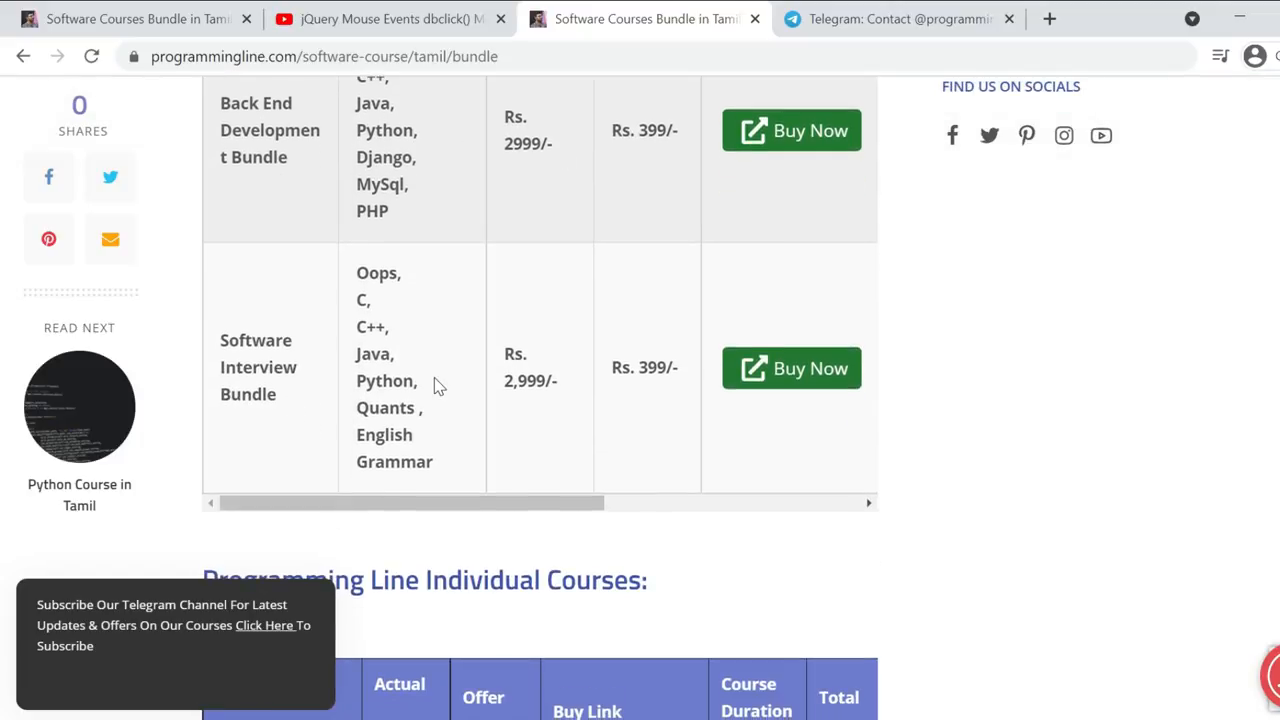
pyautogui.scroll(3)
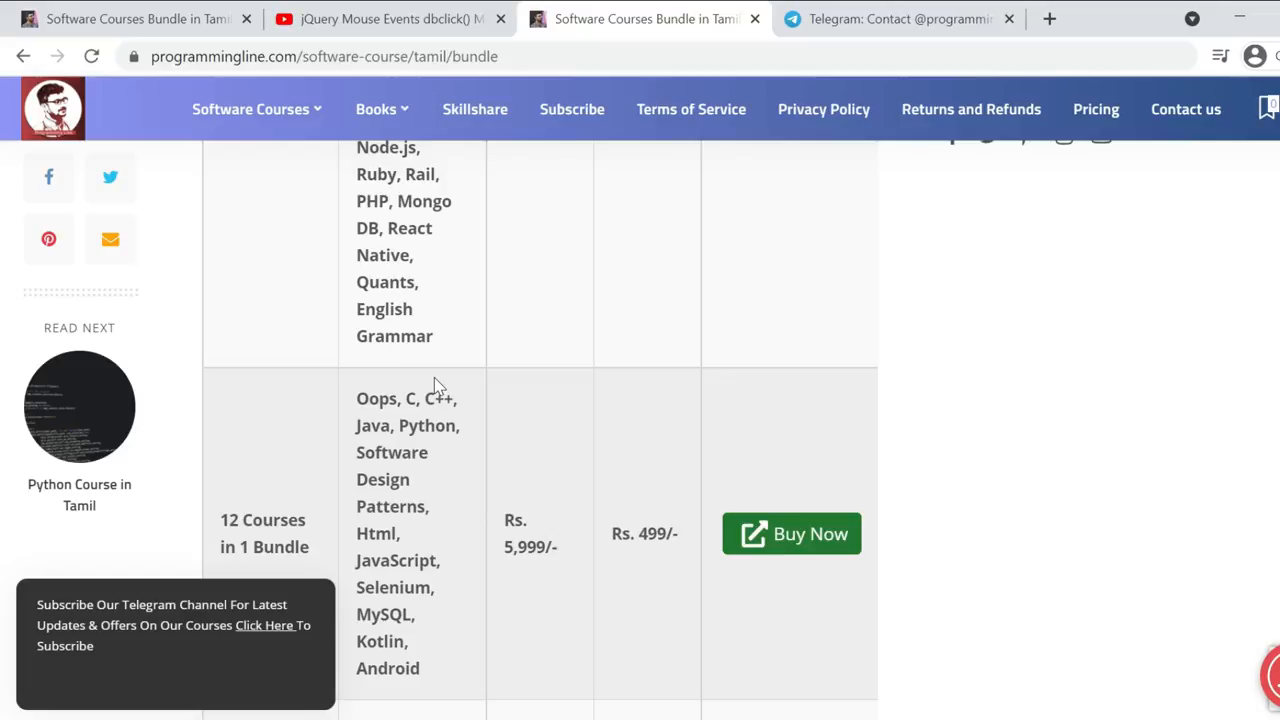
pyautogui.scroll(3)
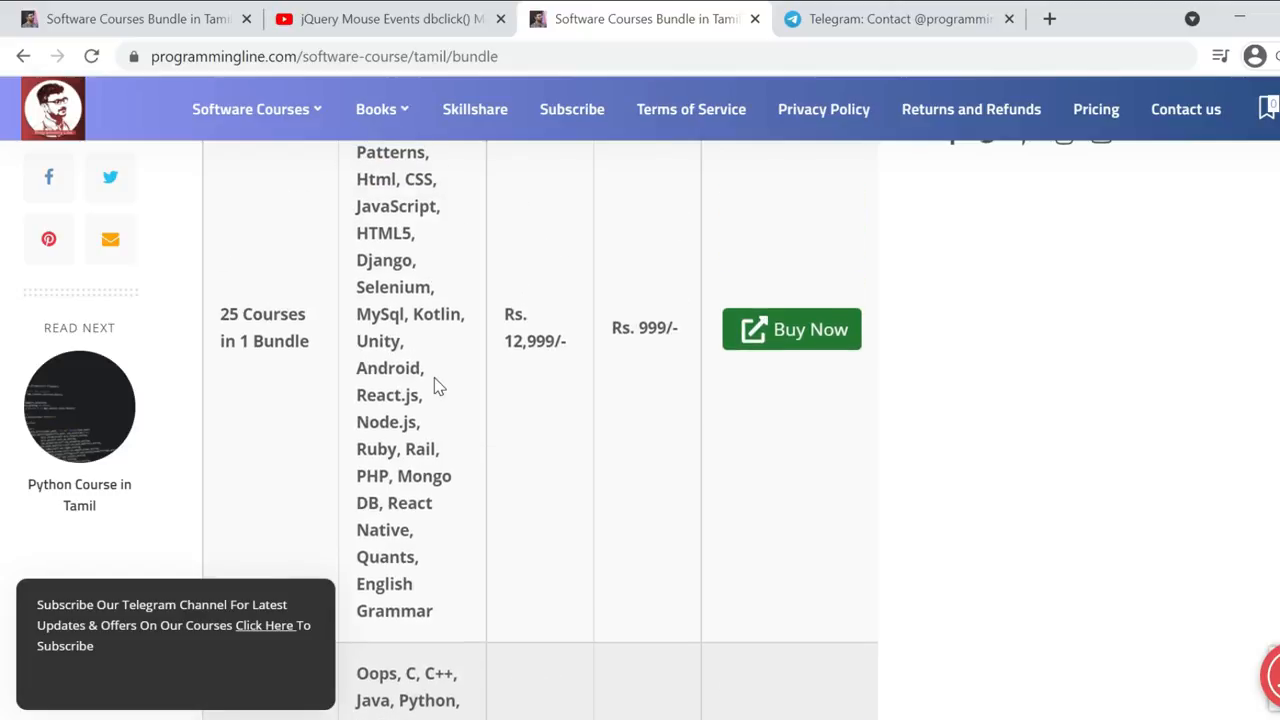
pyautogui.scroll(3)
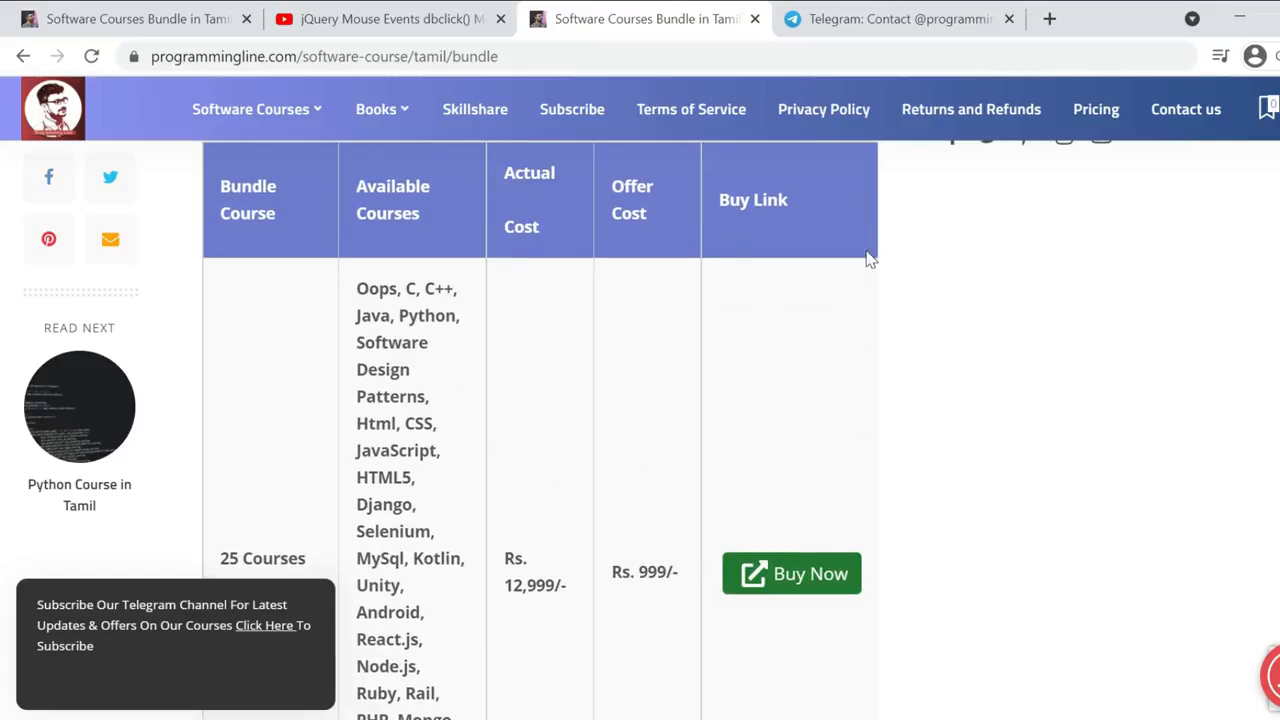
pyautogui.click(896, 18)
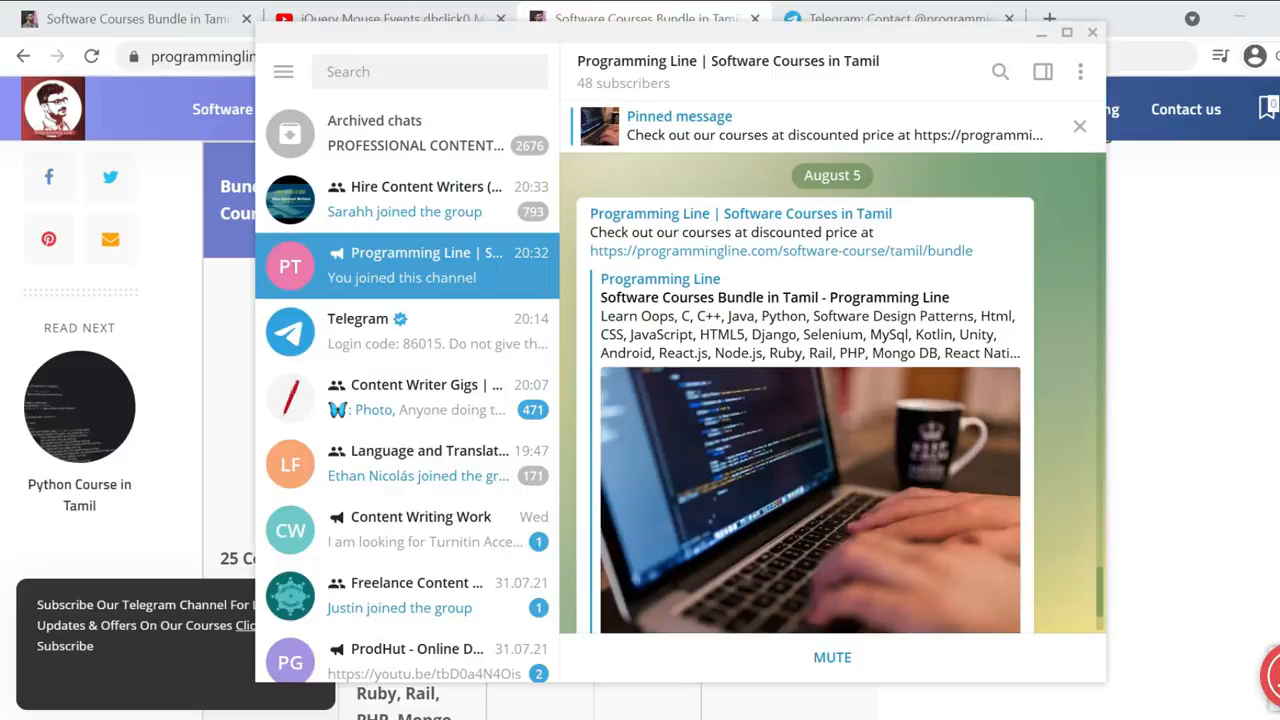
pyautogui.moveTo(796, 152)
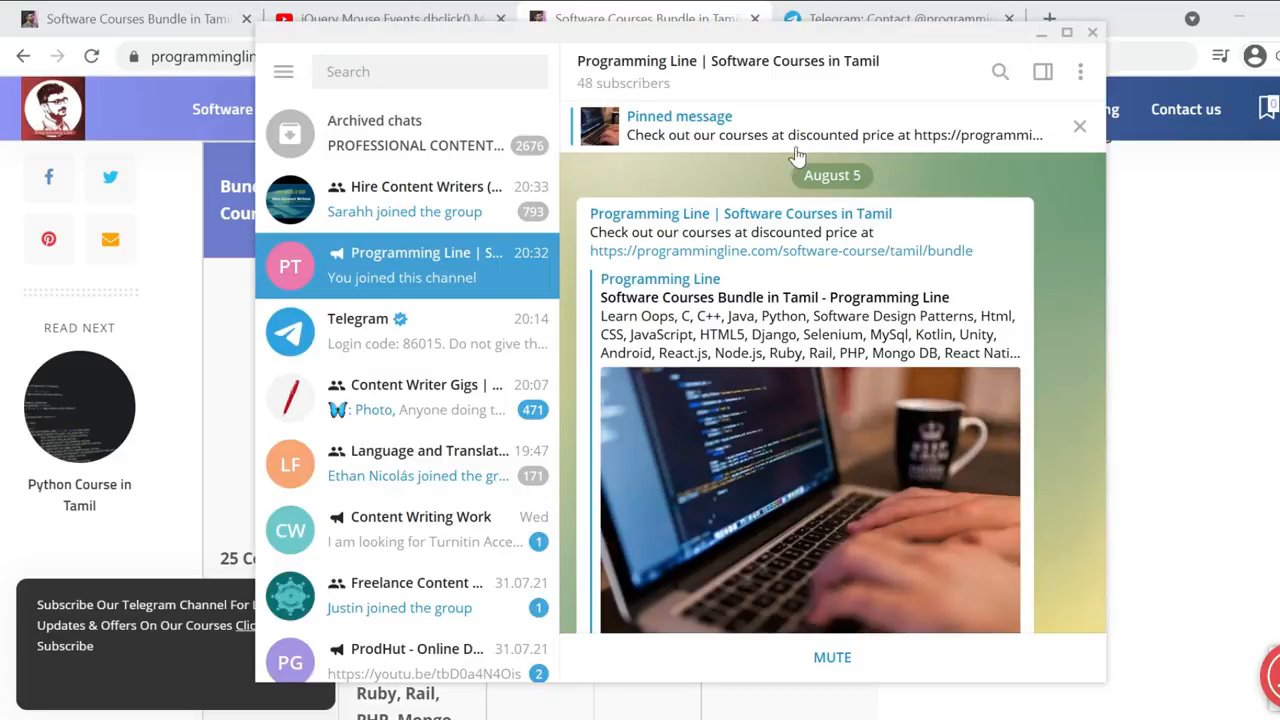
pyautogui.moveTo(1240, 310)
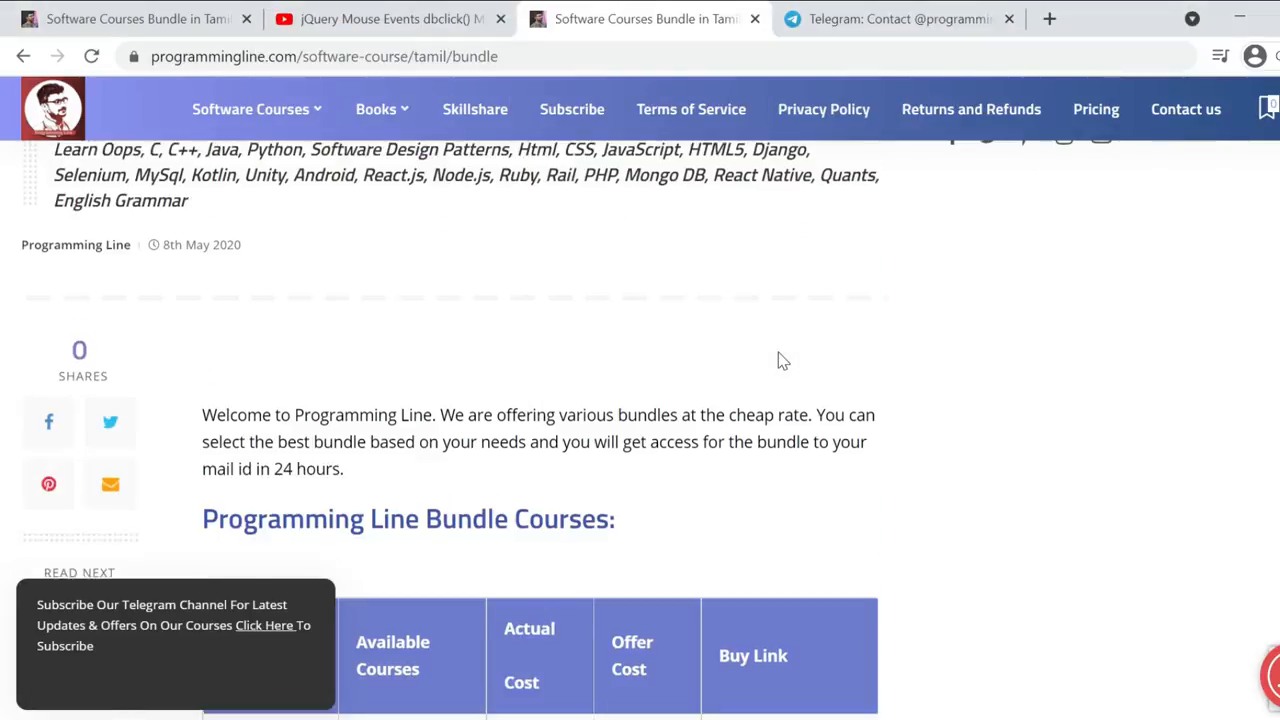
pyautogui.scroll(-3)
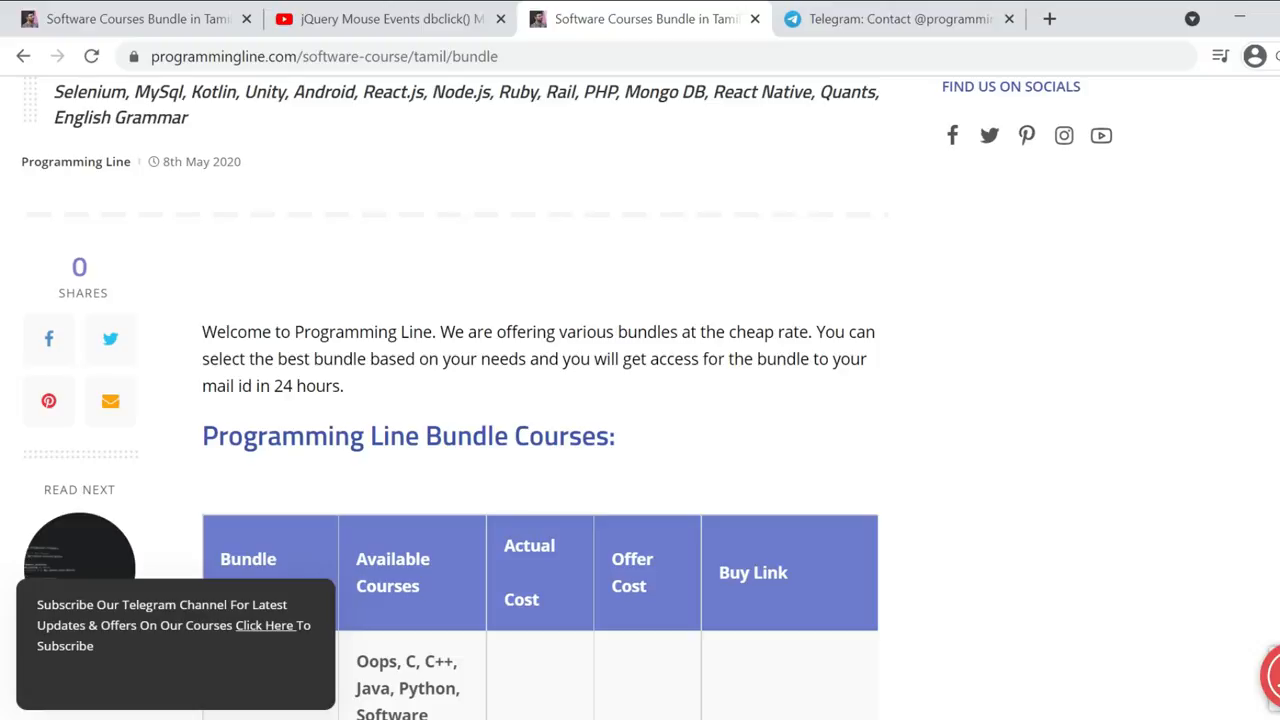
pyautogui.scroll(-3)
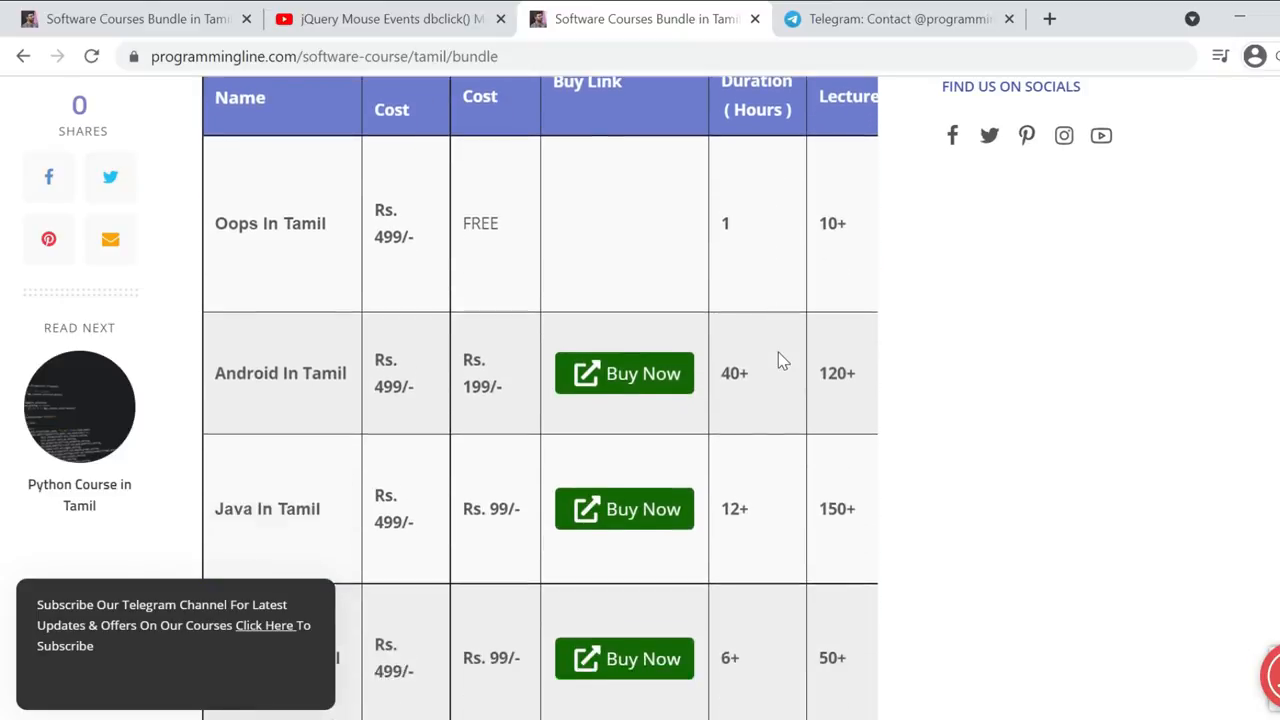
pyautogui.scroll(-3)
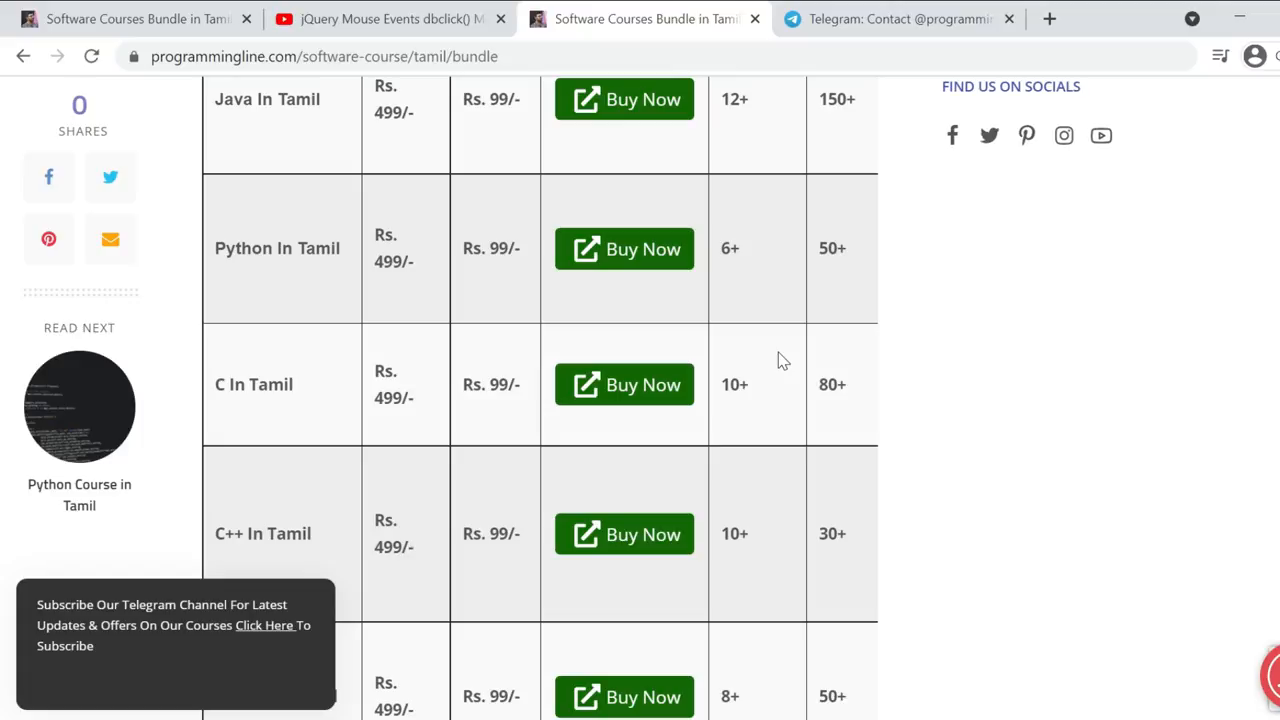
pyautogui.moveTo(1146, 548)
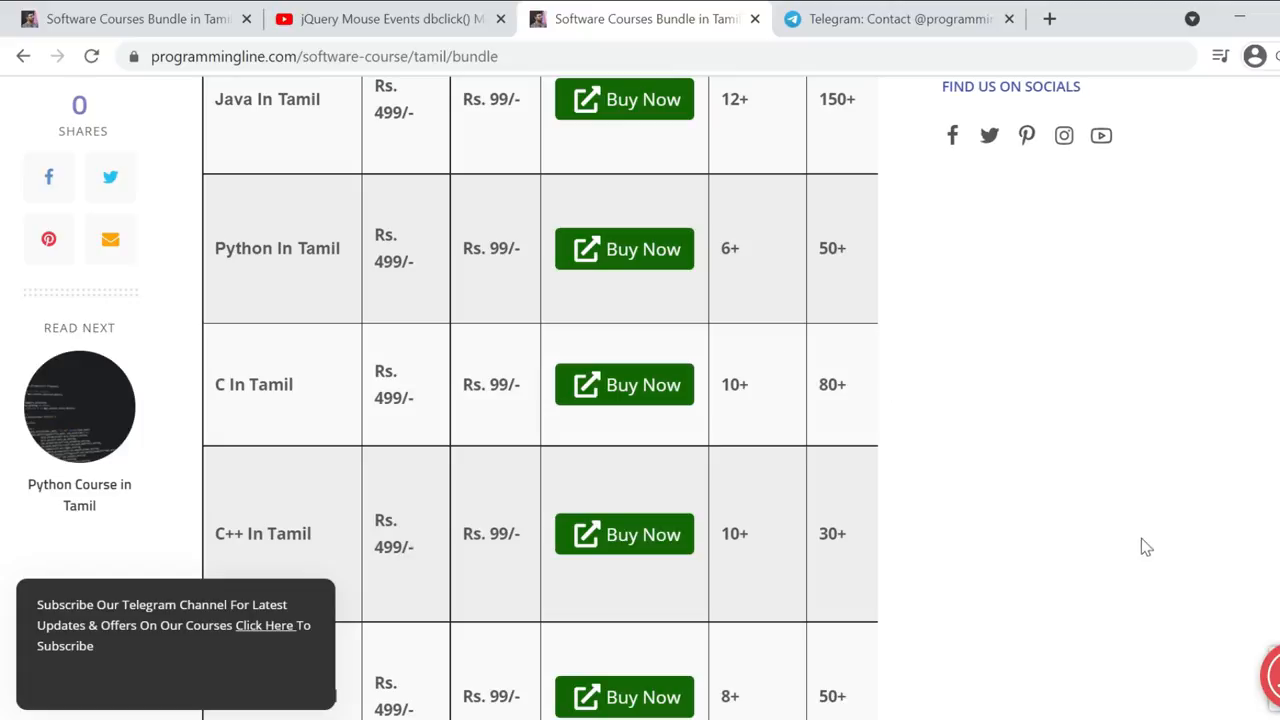